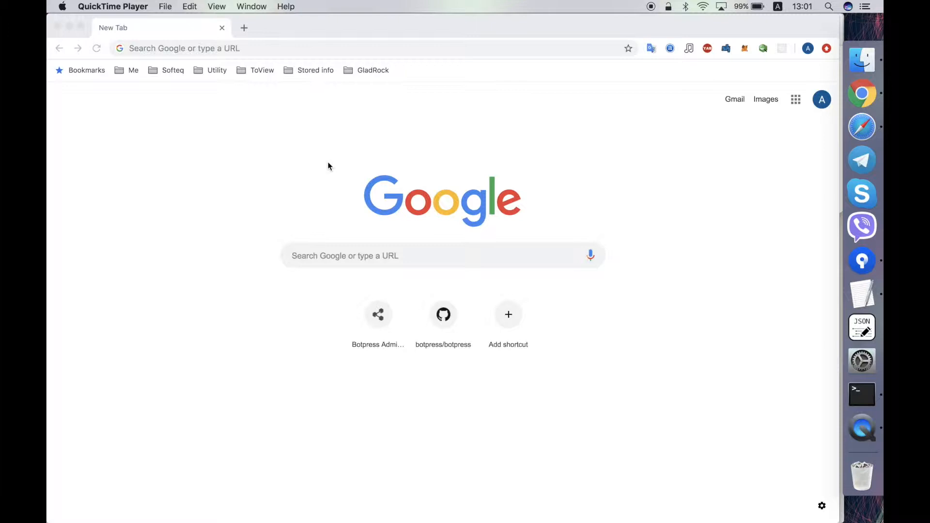
# Step: Search the web for 'botpress github' and reach the Botpress organisation on GitHub
pyautogui.click(352, 49)
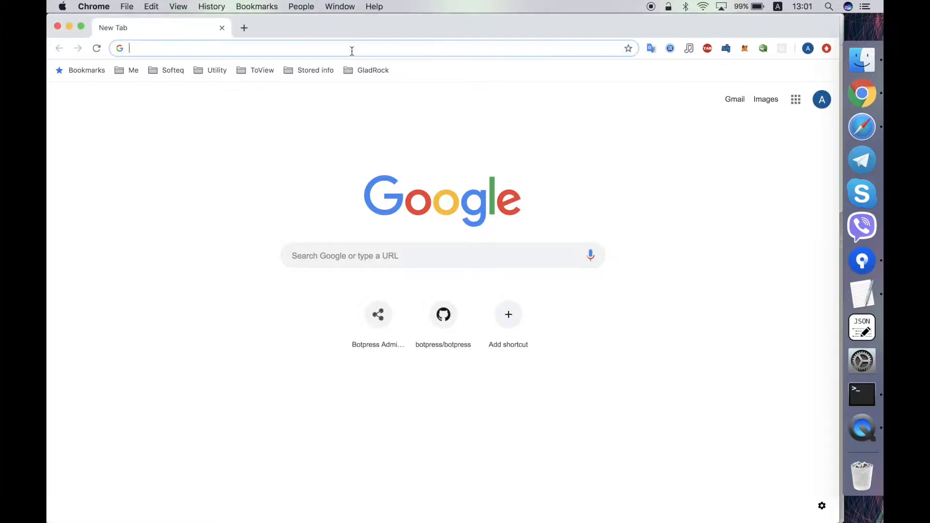
pyautogui.write('bot')
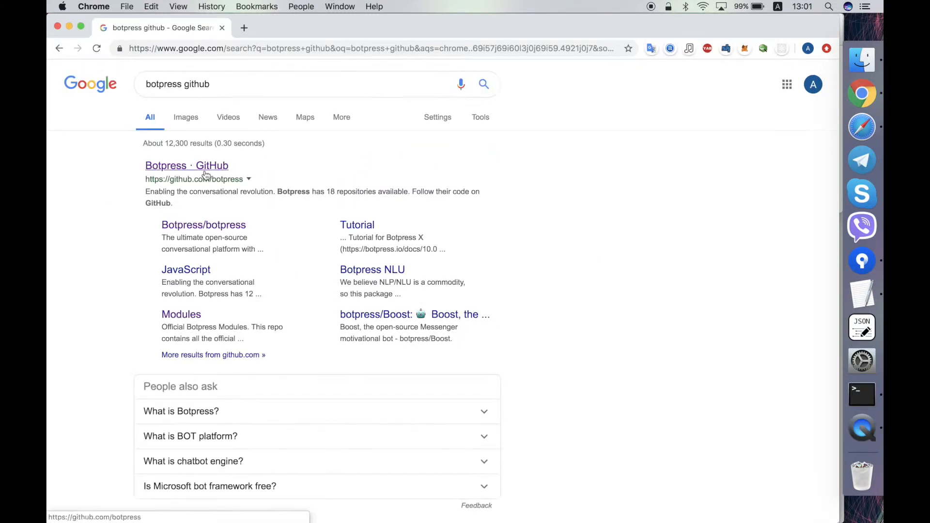
pyautogui.click(186, 166)
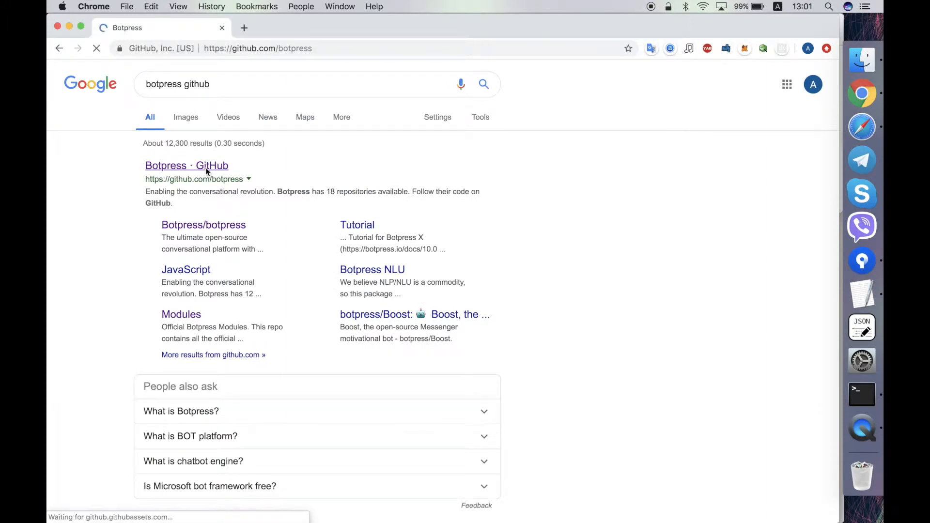
pyautogui.click(187, 165)
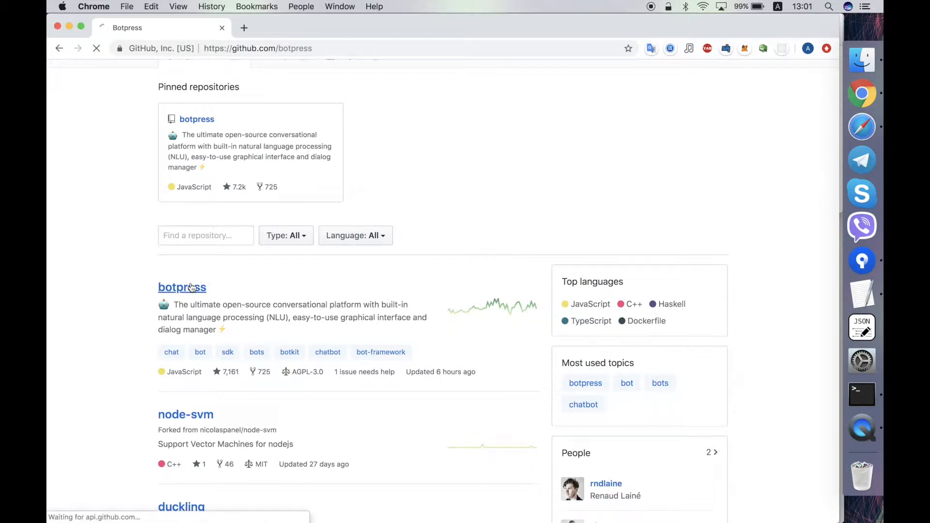
# Step: Show the botpress repository's HTTPS clone address from its Clone or download menu
pyautogui.click(182, 287)
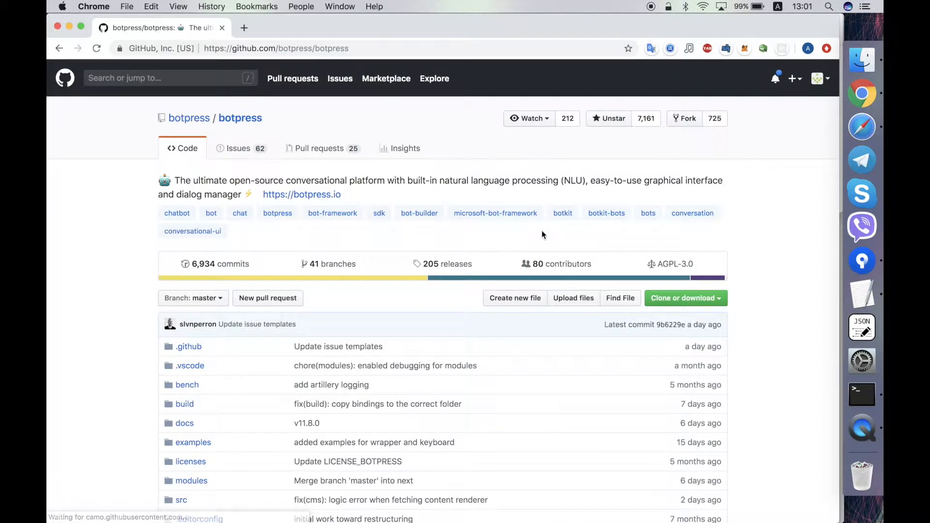
pyautogui.click(683, 297)
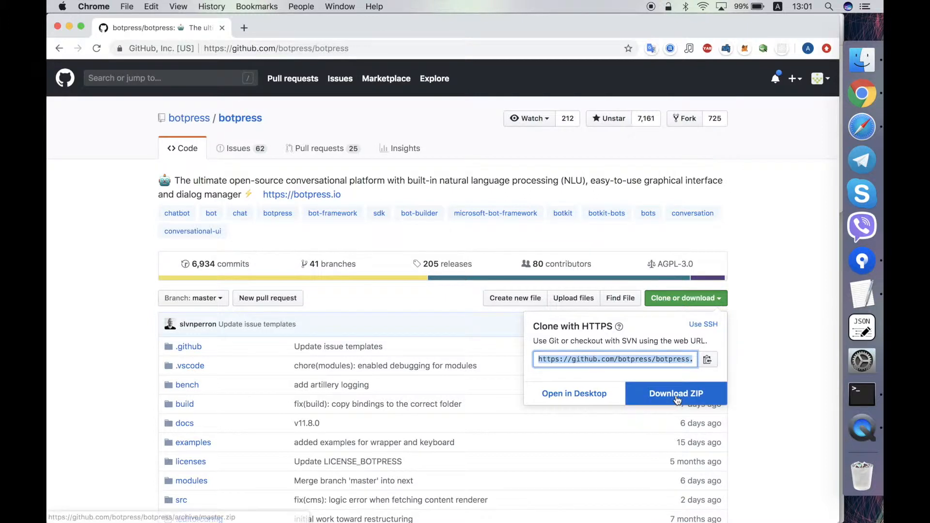
pyautogui.moveTo(836, 396)
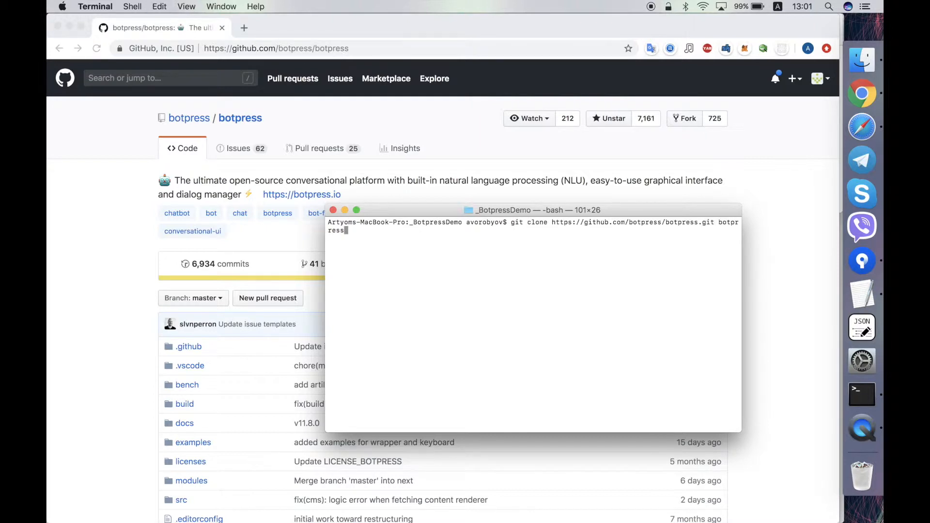
# Step: Fix the folder-name typo so the git clone targets a 'botpress' folder
pyautogui.press('Backspace')
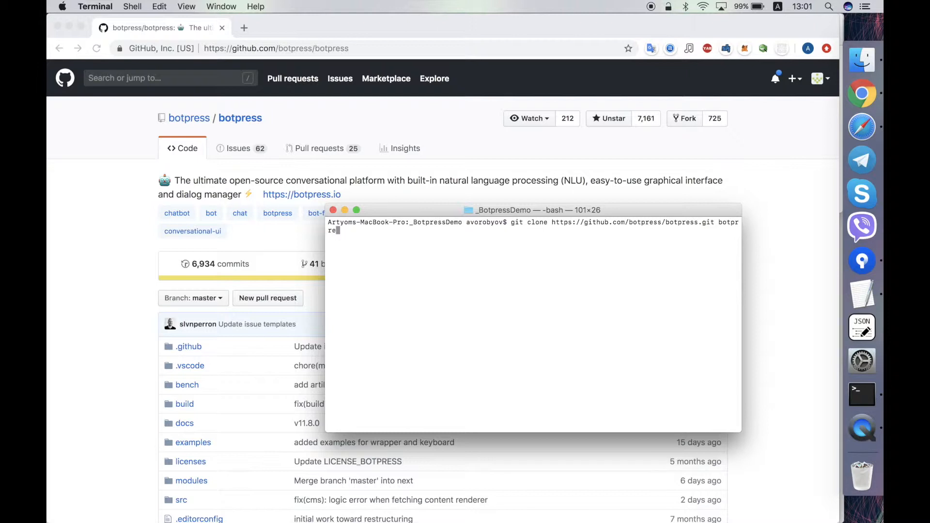
pyautogui.write('ss')
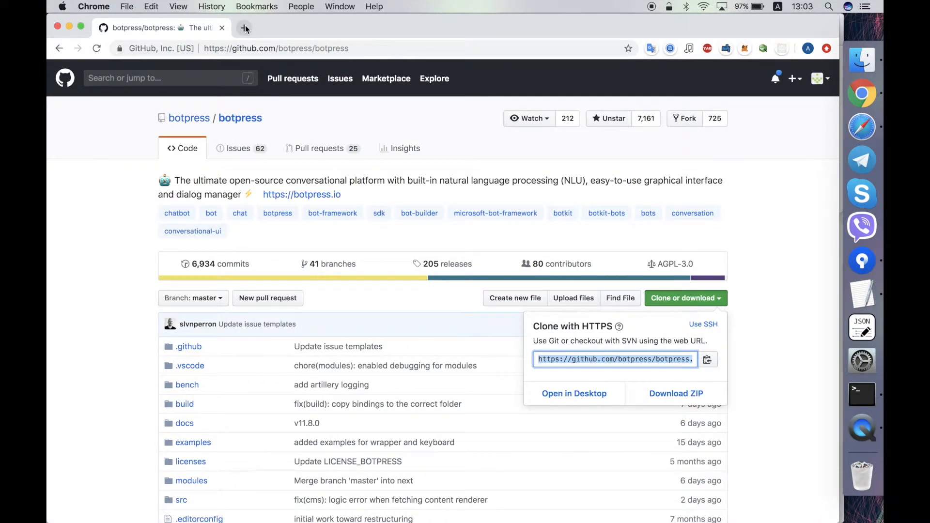
pyautogui.moveTo(245, 28)
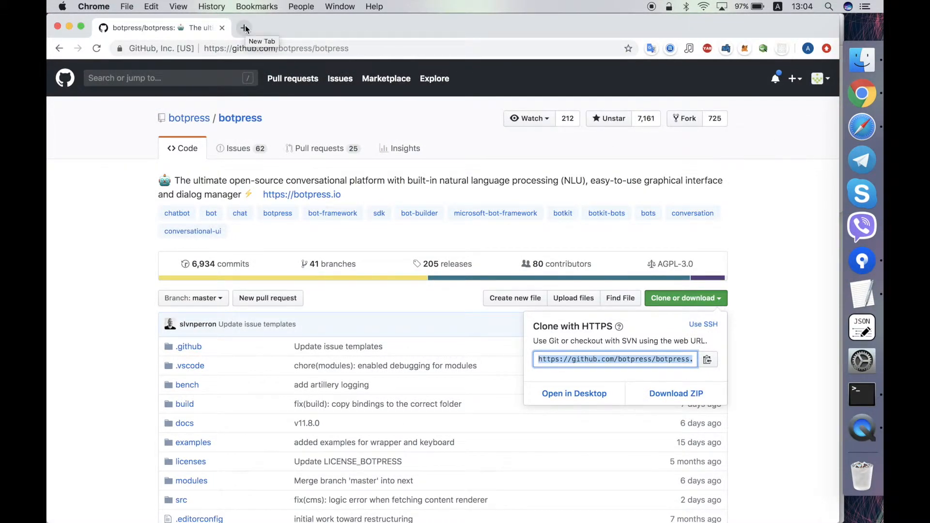
# Step: Find the Treehouse guide to installing Node.js on a Mac, then leave a fresh tab ready
pyautogui.click(245, 27)
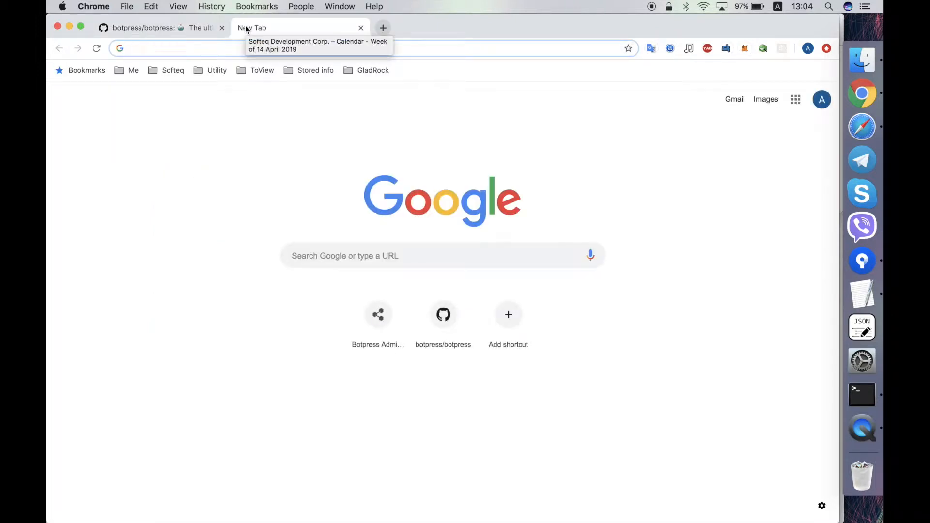
pyautogui.write('mac install visual studio code')
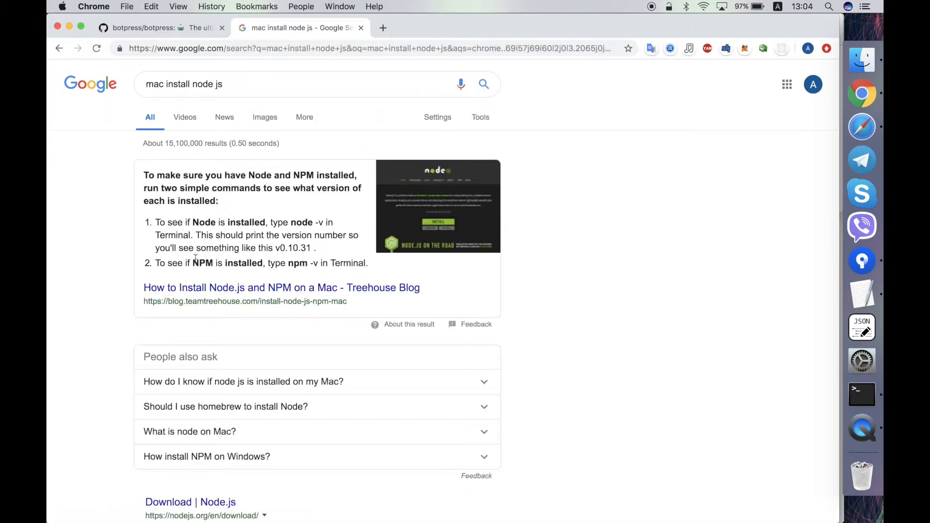
pyautogui.click(281, 288)
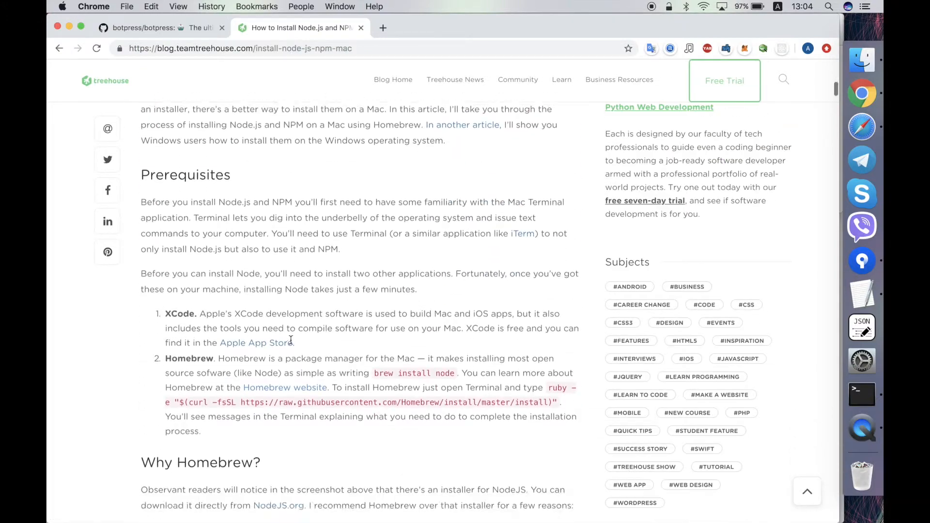
pyautogui.scroll(-3)
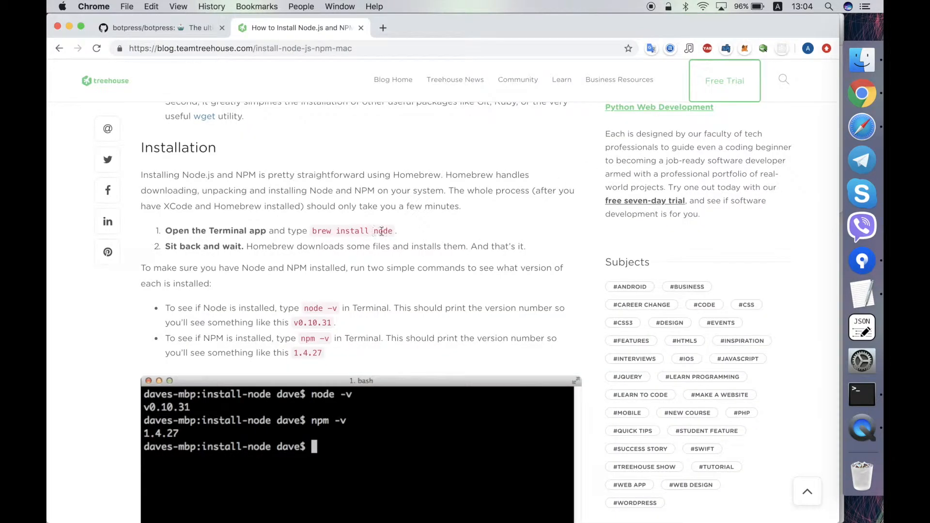
pyautogui.moveTo(404, 238)
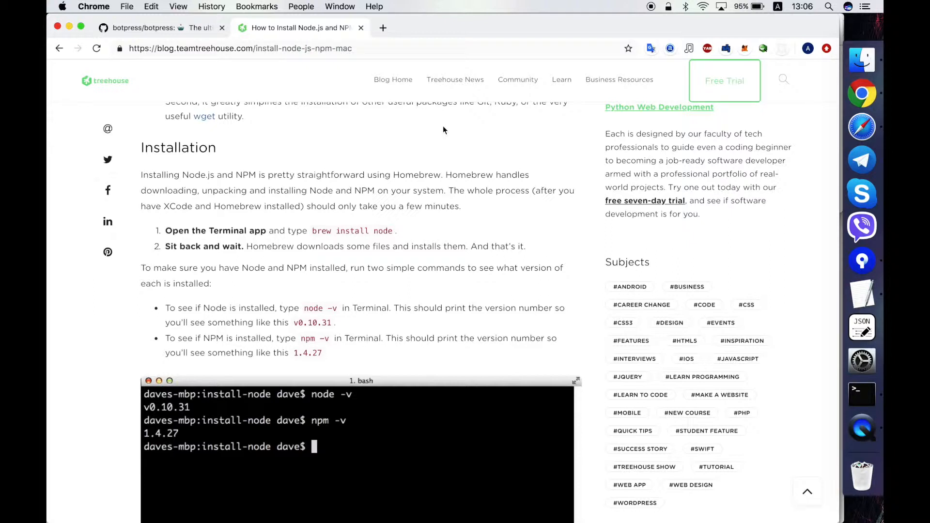
pyautogui.click(382, 27)
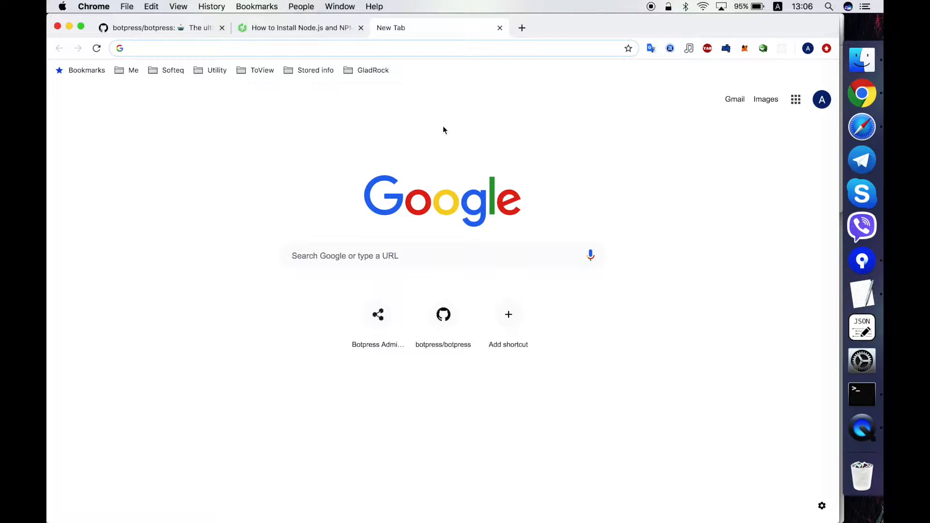
# Step: Search 'node set version', reach the SitePoint nvm article's cURL install command
pyautogui.write('node set version')
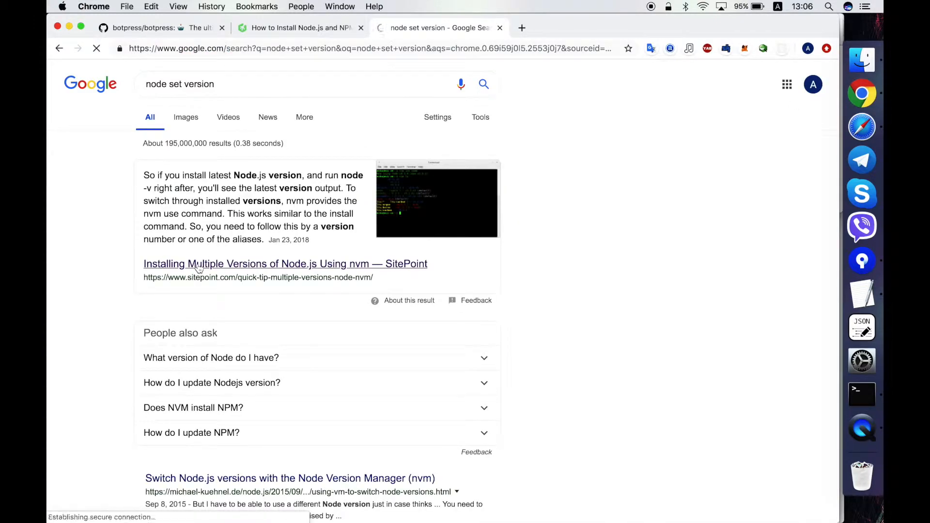
pyautogui.click(285, 263)
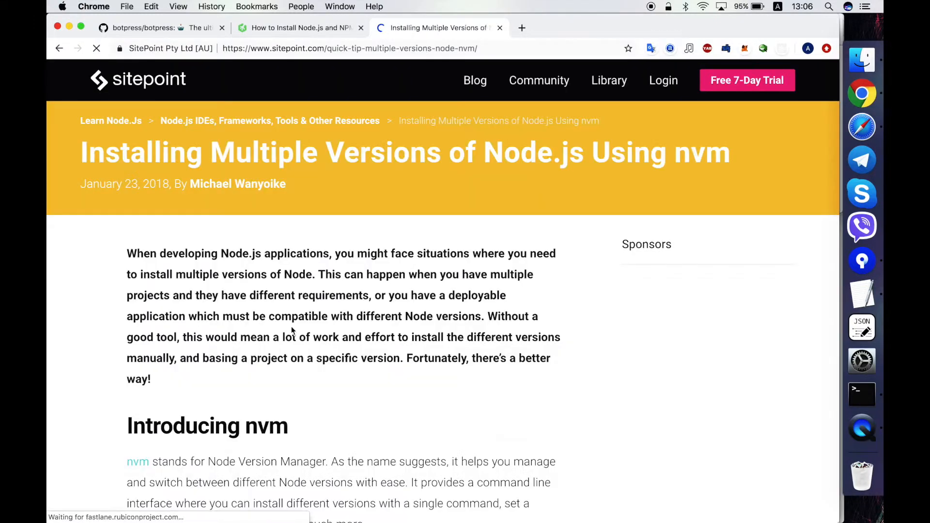
pyautogui.scroll(-3)
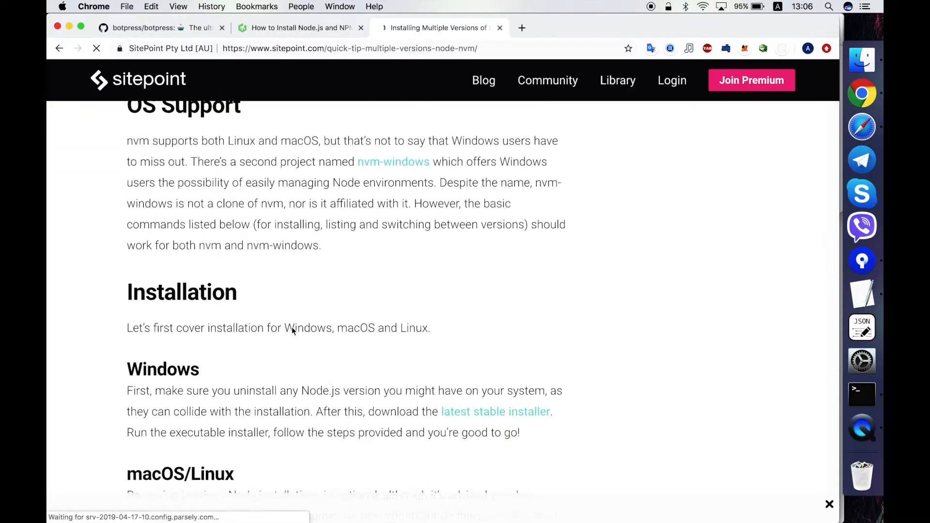
pyautogui.scroll(-3)
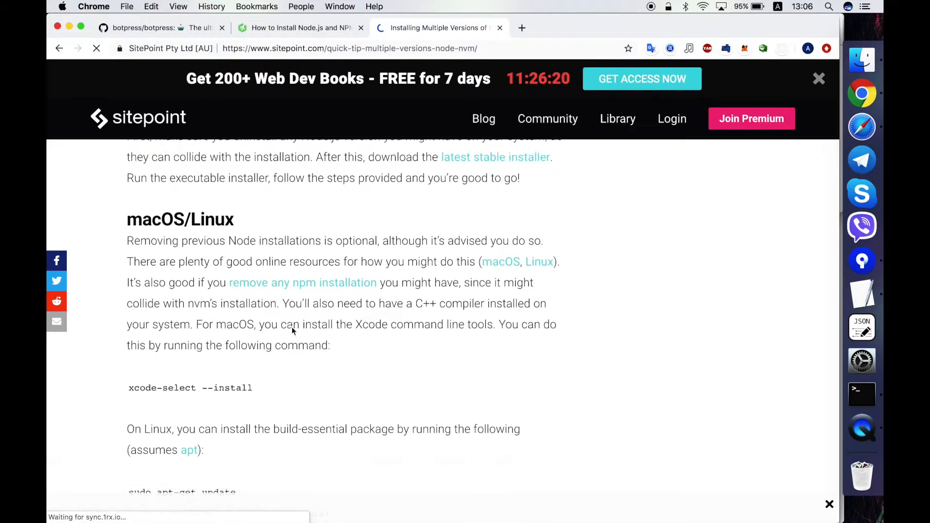
pyautogui.scroll(-3)
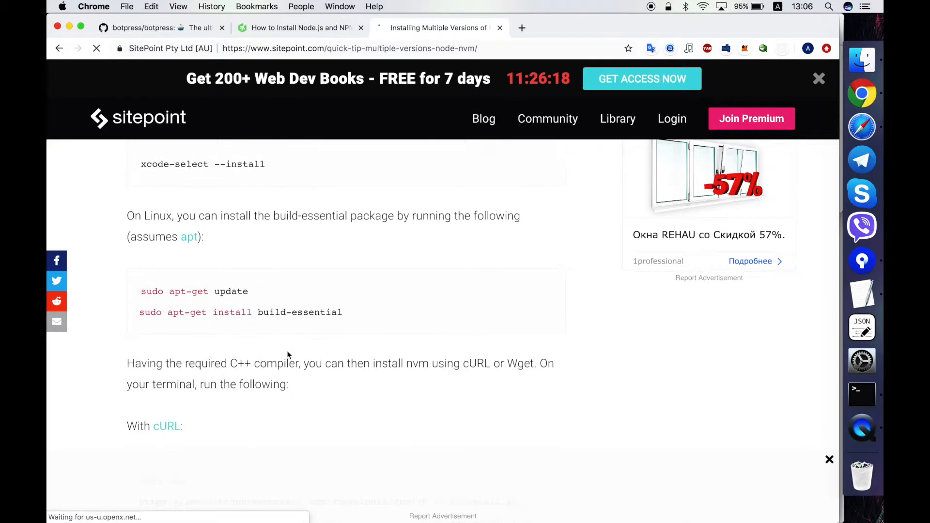
pyautogui.scroll(-3)
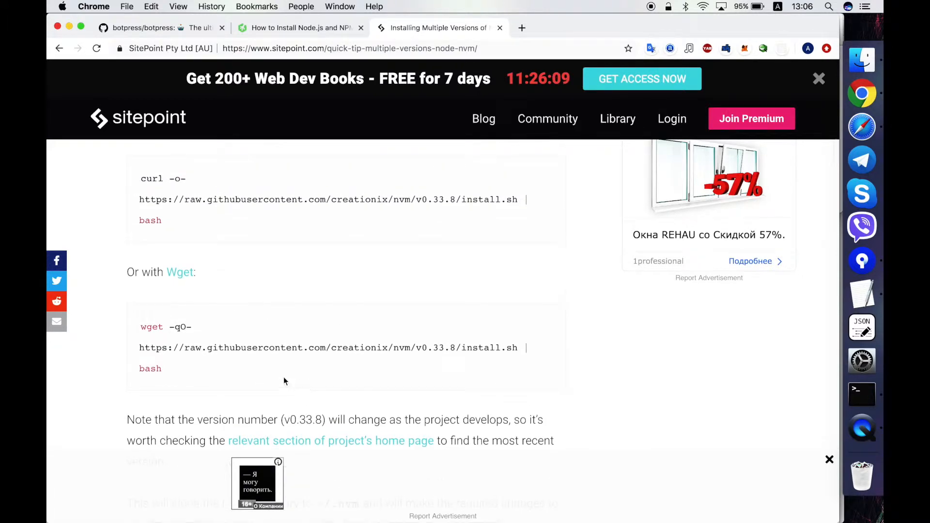
pyautogui.scroll(3)
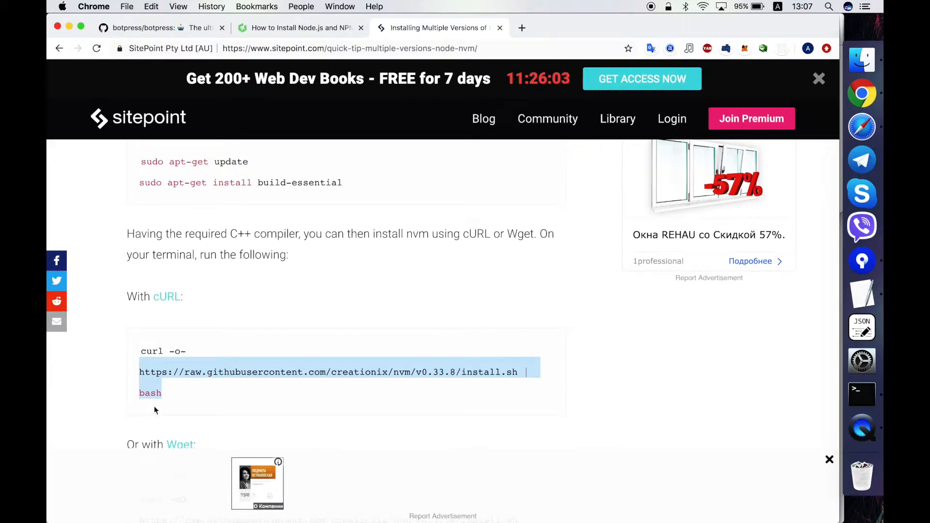
pyautogui.scroll(-3)
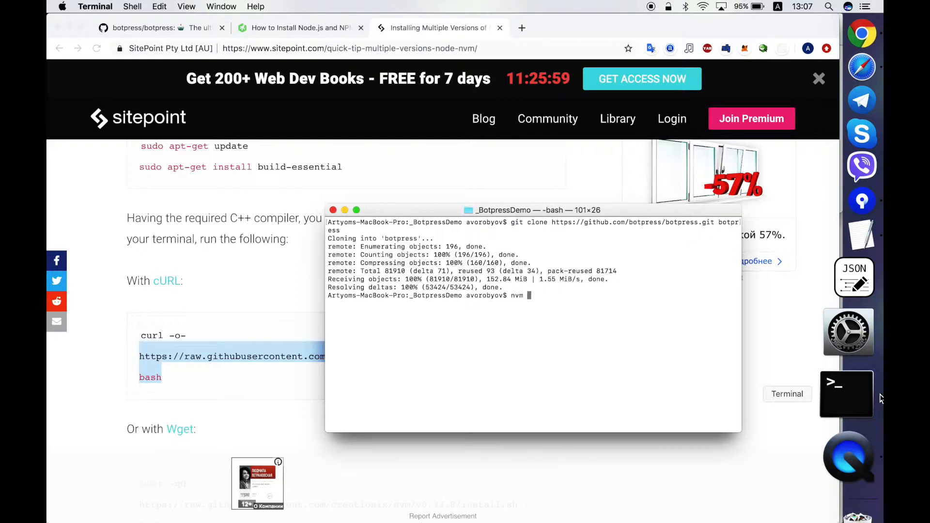
# Step: Run 'nvm install 10' and 'nvm use 10' to make Node v10.15.3 the active version
pyautogui.write('install 10')
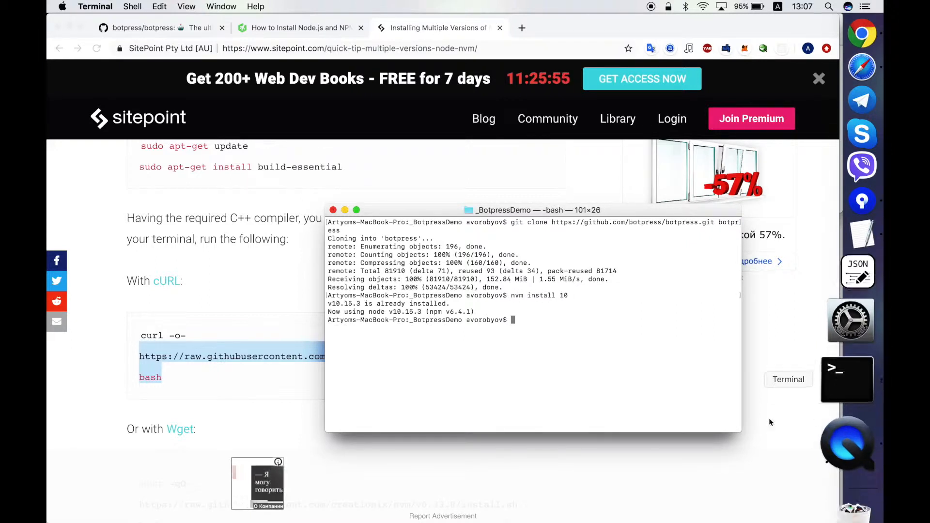
pyautogui.write('nvm')
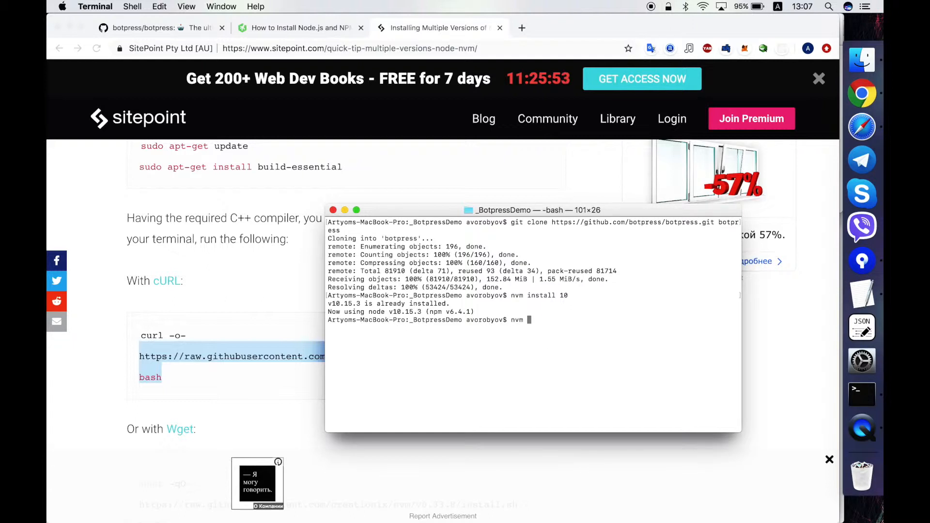
pyautogui.write('use 10')
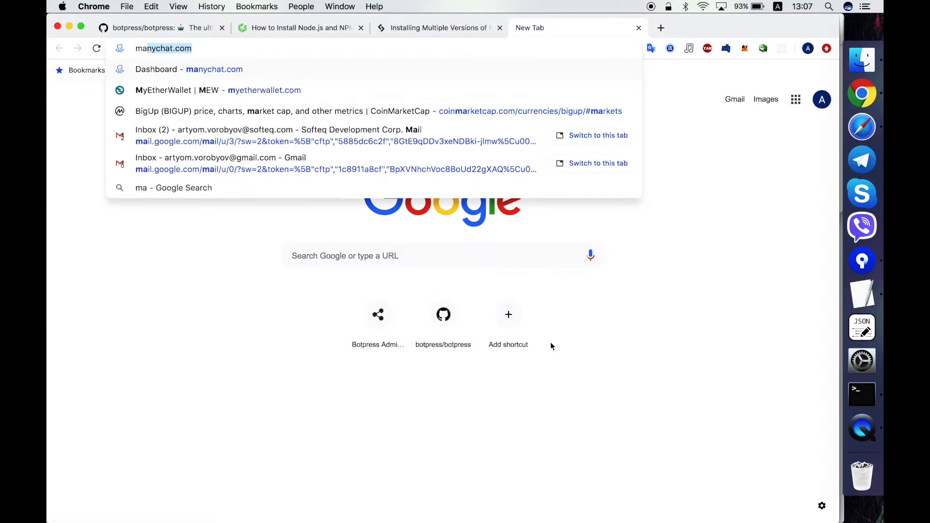
# Step: Search 'mac install yarn' and select the 'brew install yarn' command on Yarn's page
pyautogui.write('mac install yarn')
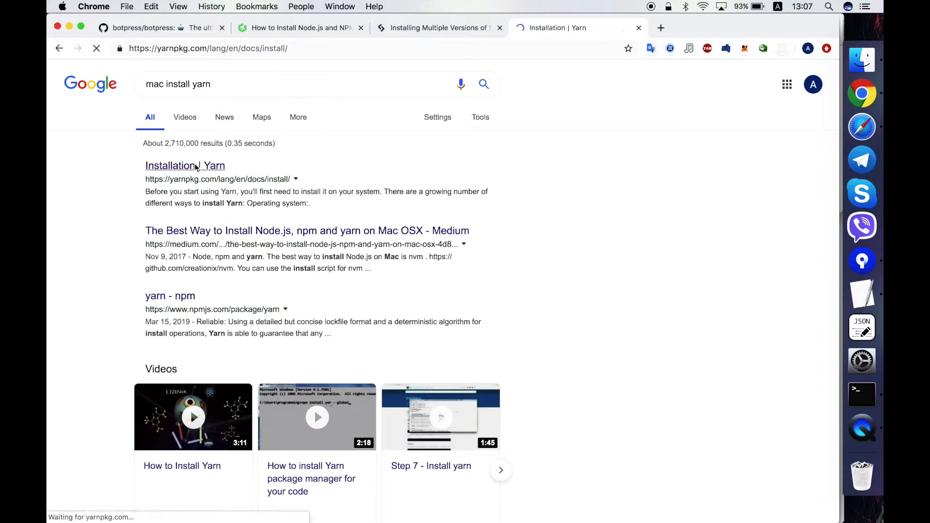
pyautogui.click(184, 165)
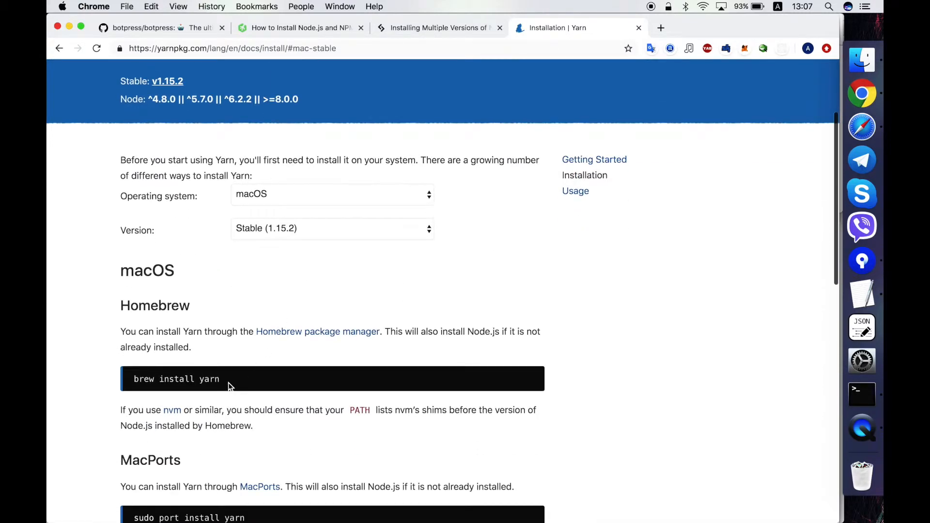
pyautogui.doubleClick(176, 379)
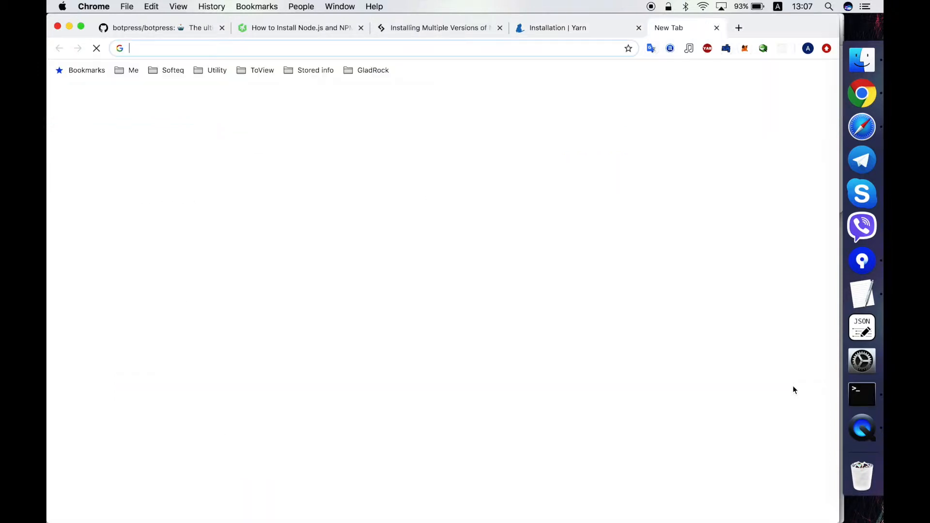
# Step: Search 'visual studio code install' and read the Visual Studio Code setup documentation
pyautogui.write('visual studio')
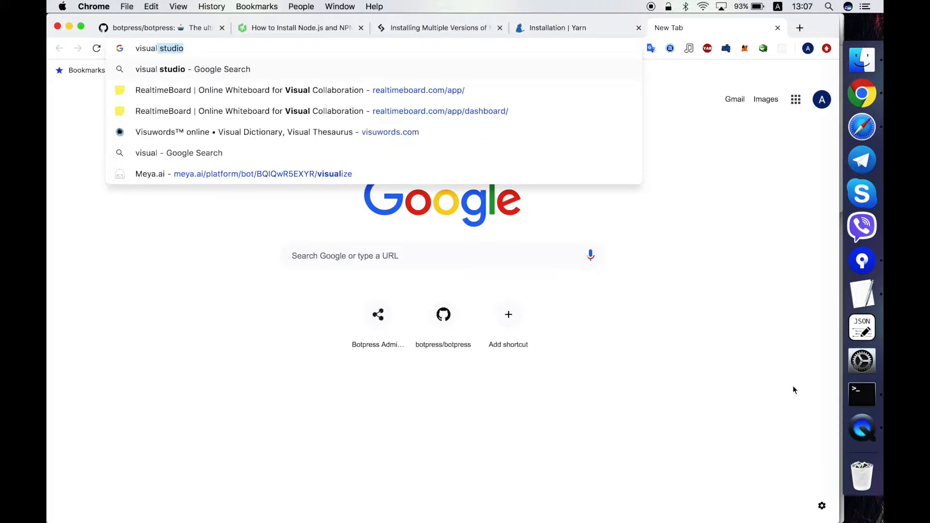
pyautogui.press('Enter')
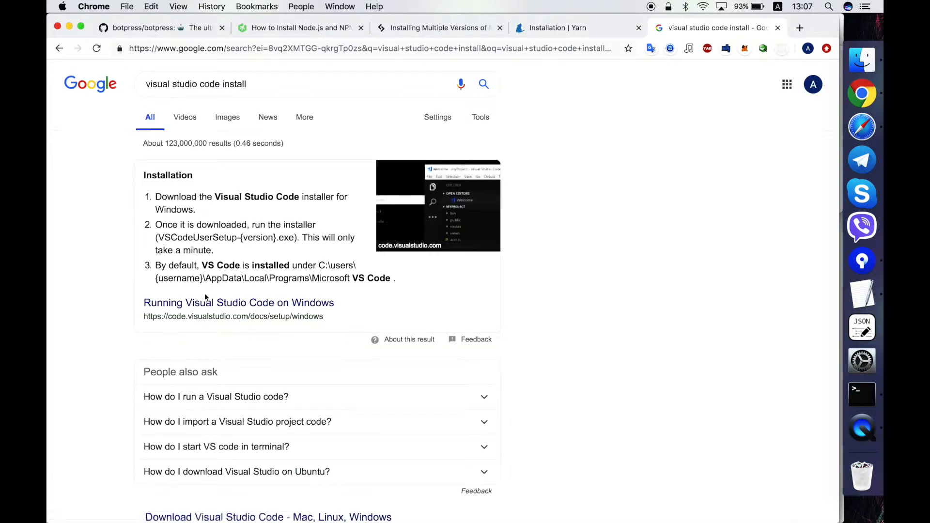
pyautogui.click(239, 302)
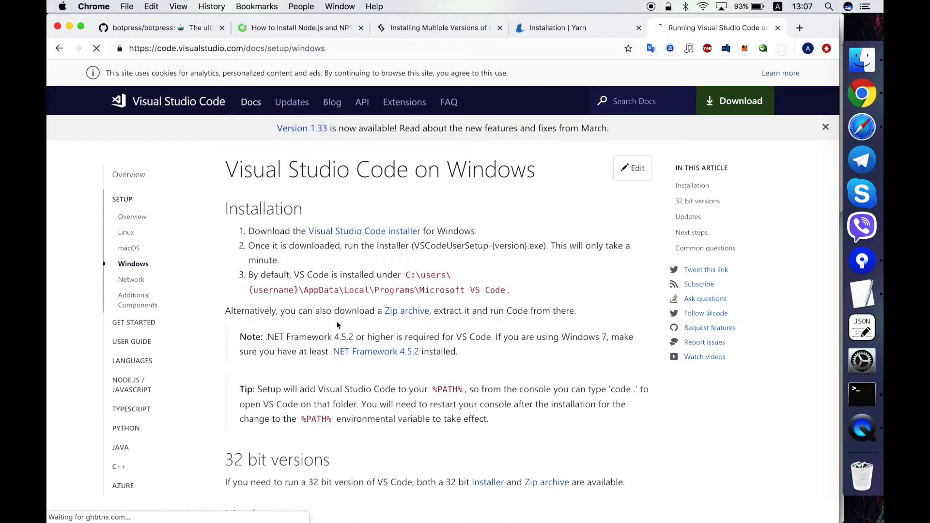
pyautogui.scroll(-3)
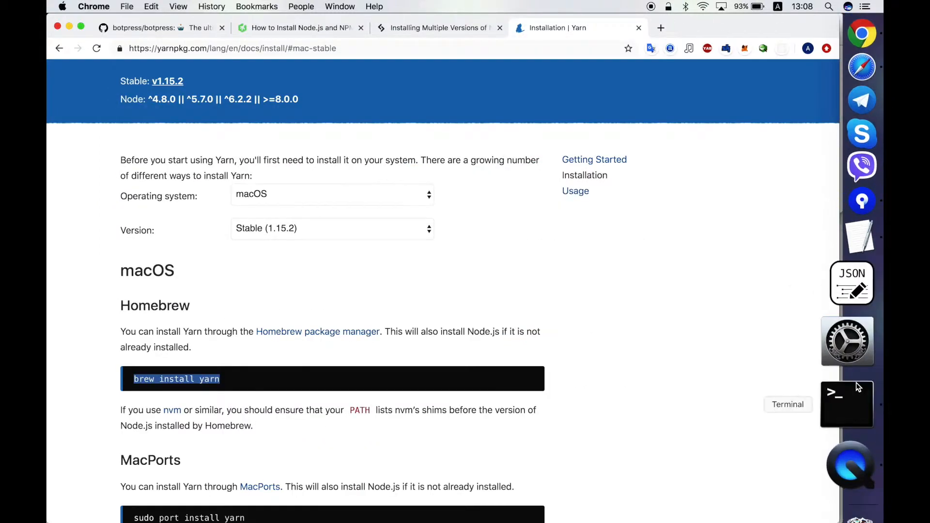
# Step: Enter the botpress folder, confirm 'node -v' reports v10.15.3, and install dependencies with yarn
pyautogui.click(846, 404)
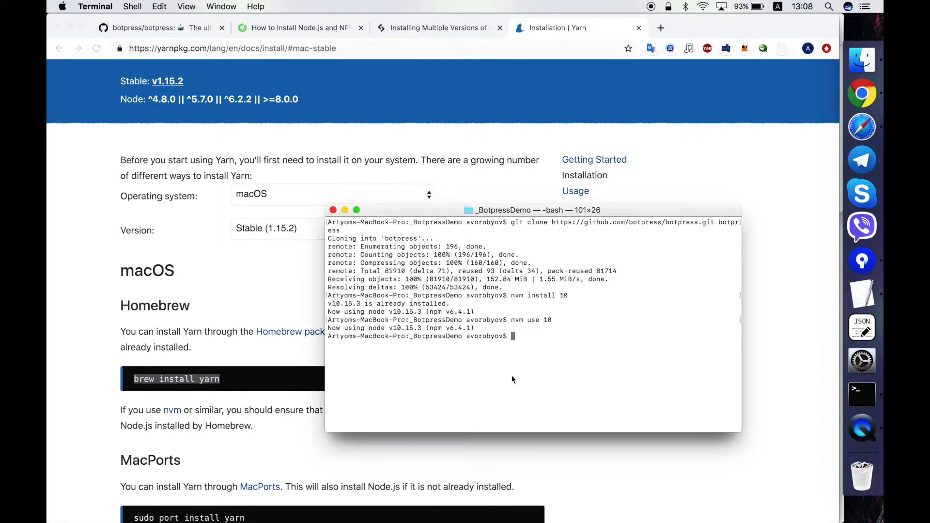
pyautogui.write('cd bb')
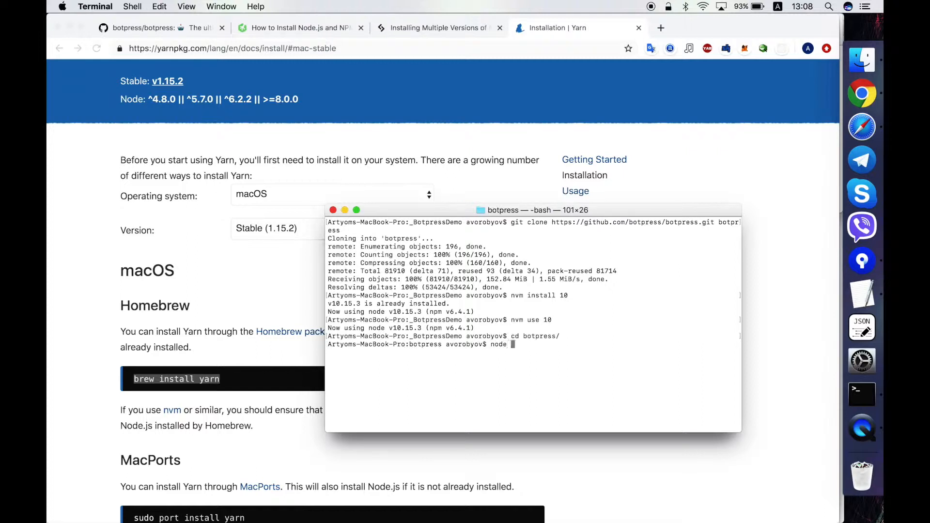
pyautogui.write('-v')
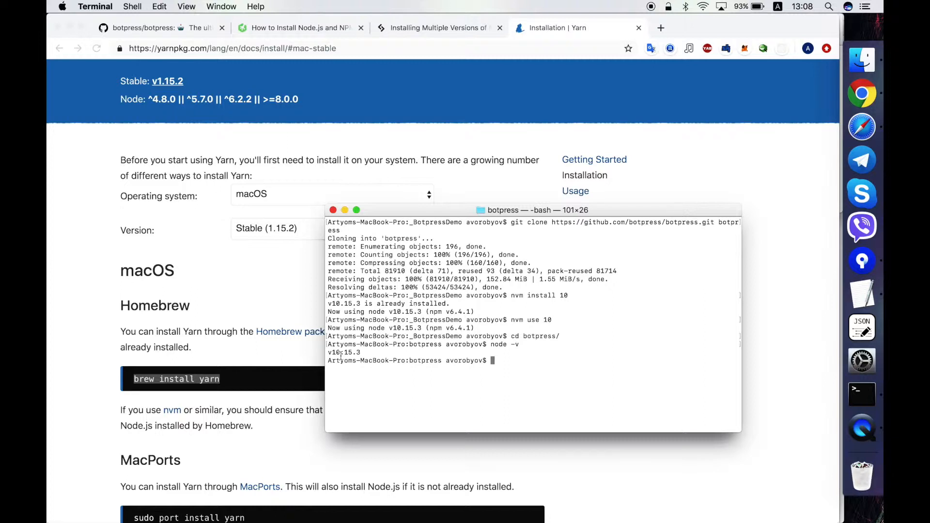
pyautogui.write('yarn')
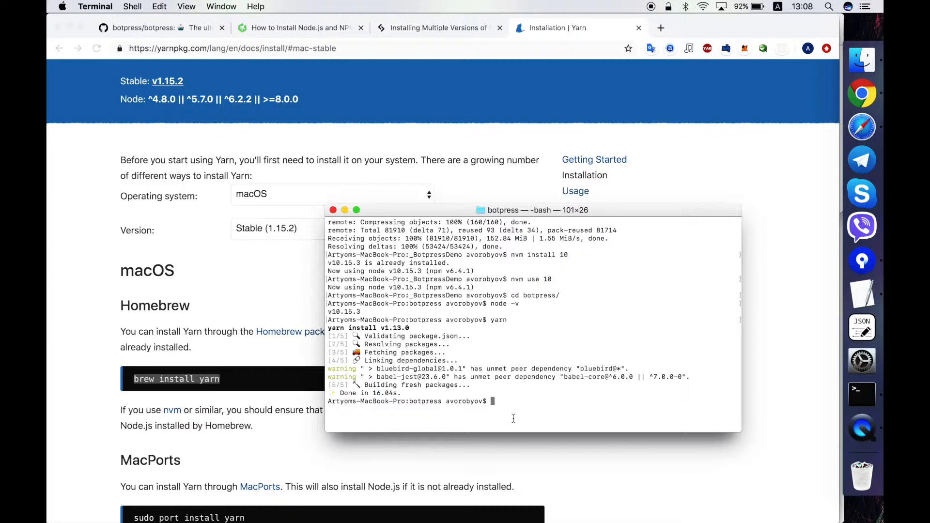
# Step: Build Botpress with 'yarn build'
pyautogui.write('yarn')
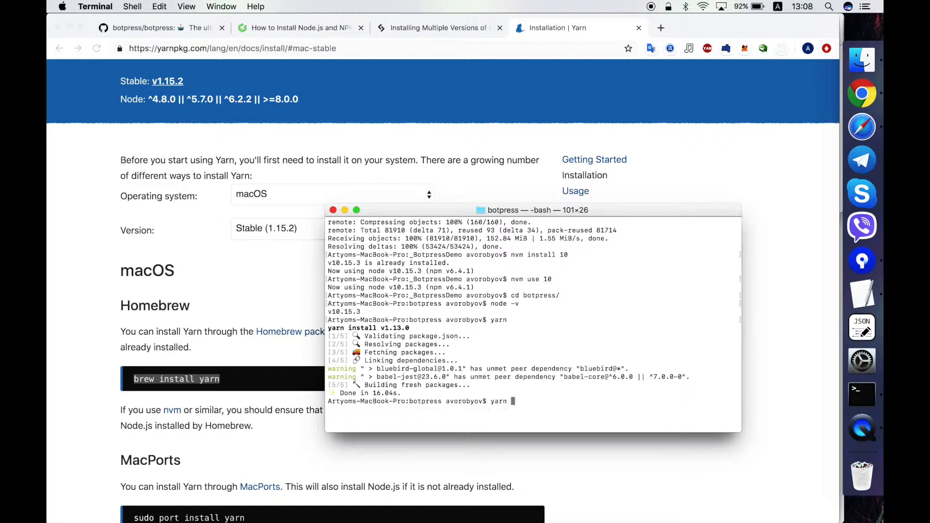
pyautogui.write('build')
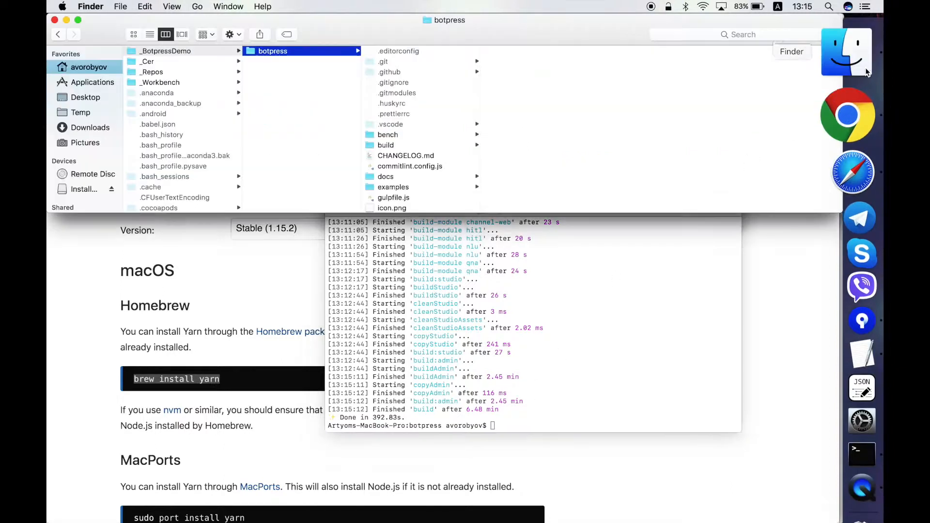
# Step: Browse into out/bp to list Botpress's compiled build files
pyautogui.scroll(-3)
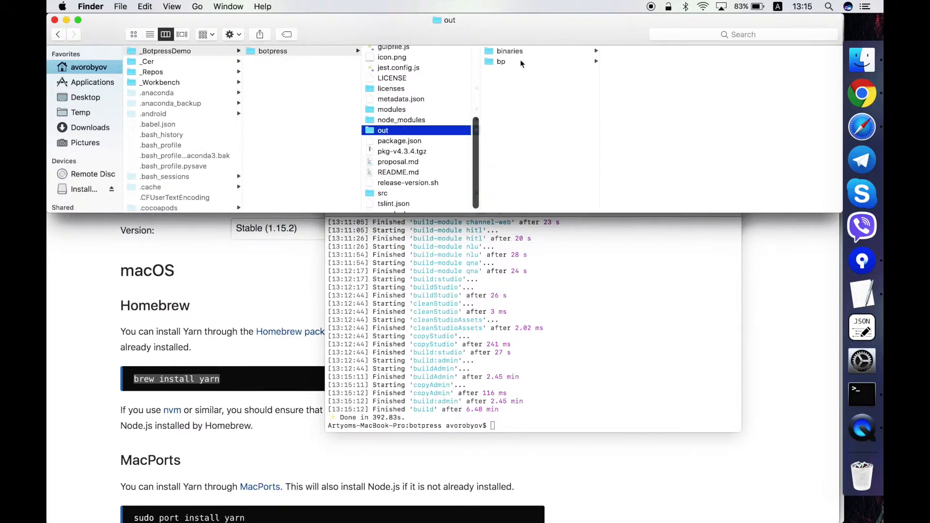
pyautogui.click(501, 61)
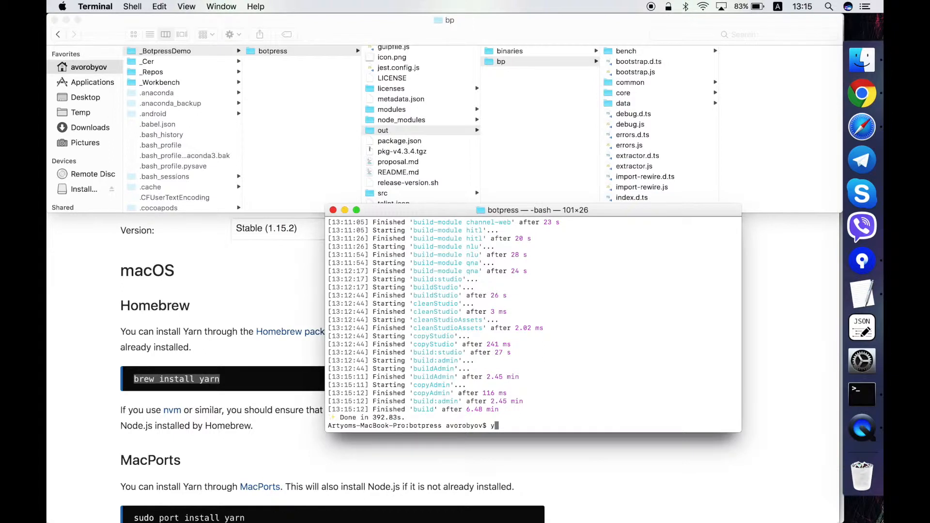
pyautogui.write('arn')
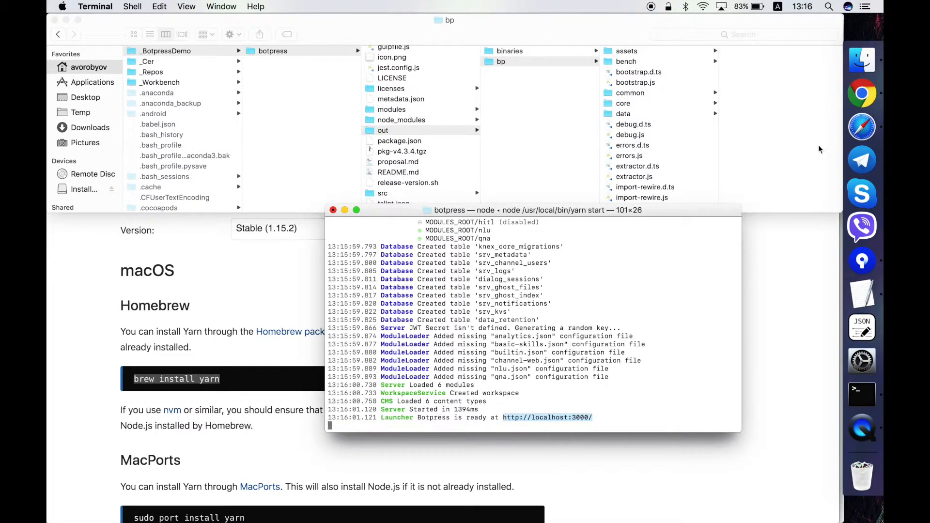
pyautogui.write('admin@admin.admin')
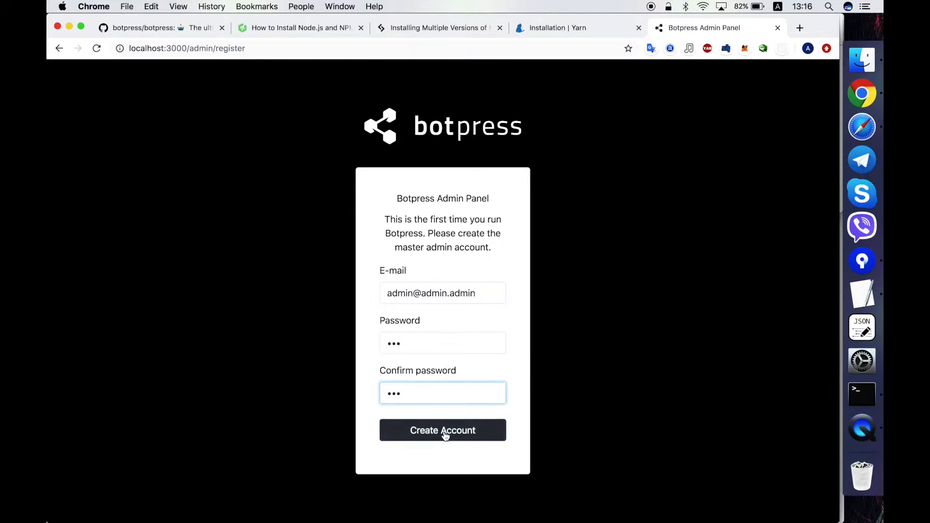
# Step: Create the master admin account and land in the empty bots workspace
pyautogui.click(443, 431)
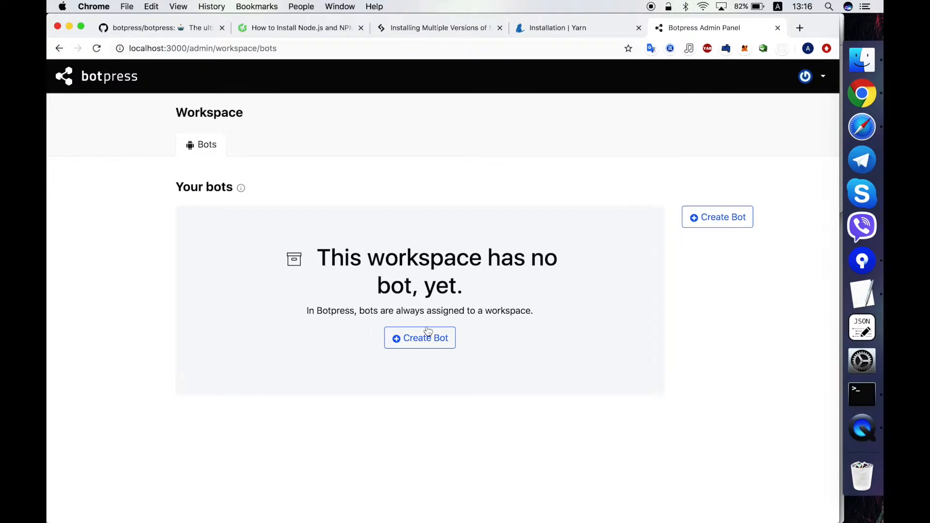
pyautogui.click(420, 337)
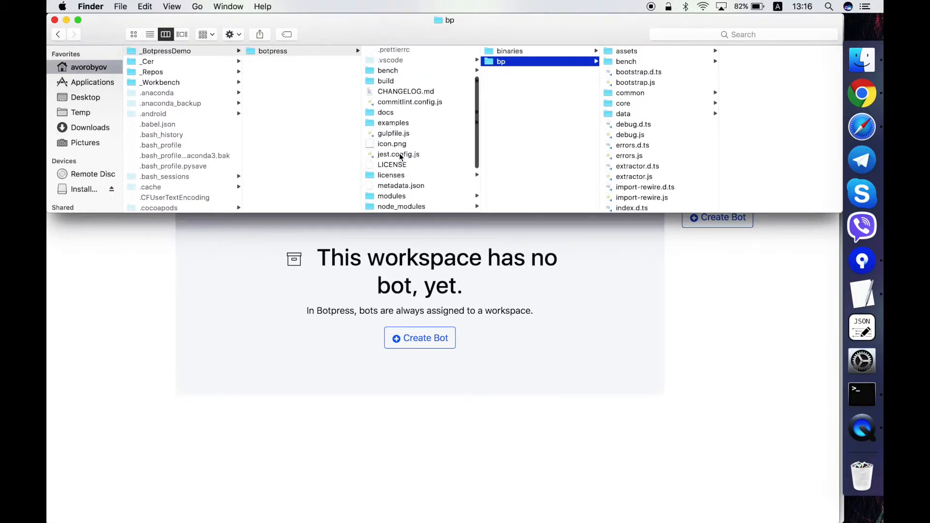
# Step: Bring up the Open With application list for botpress's package.json in Finder
pyautogui.scroll(-3)
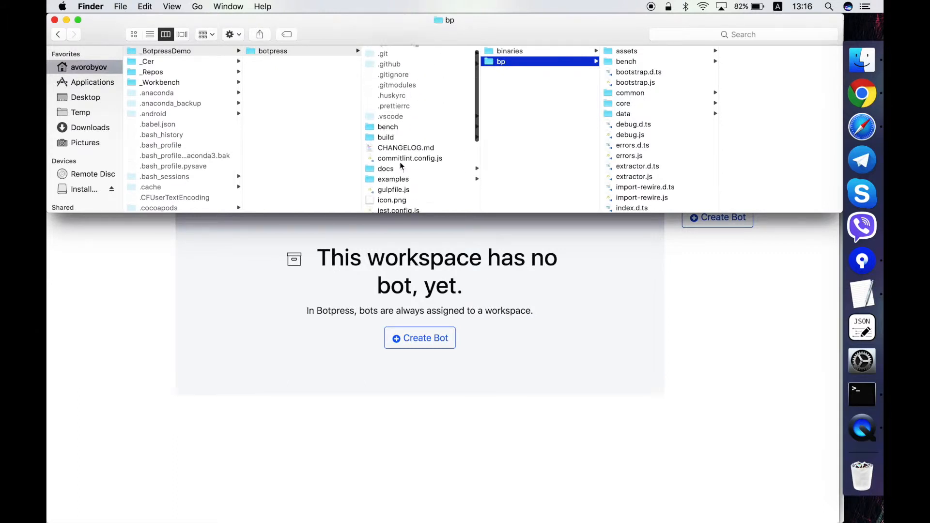
pyautogui.scroll(-3)
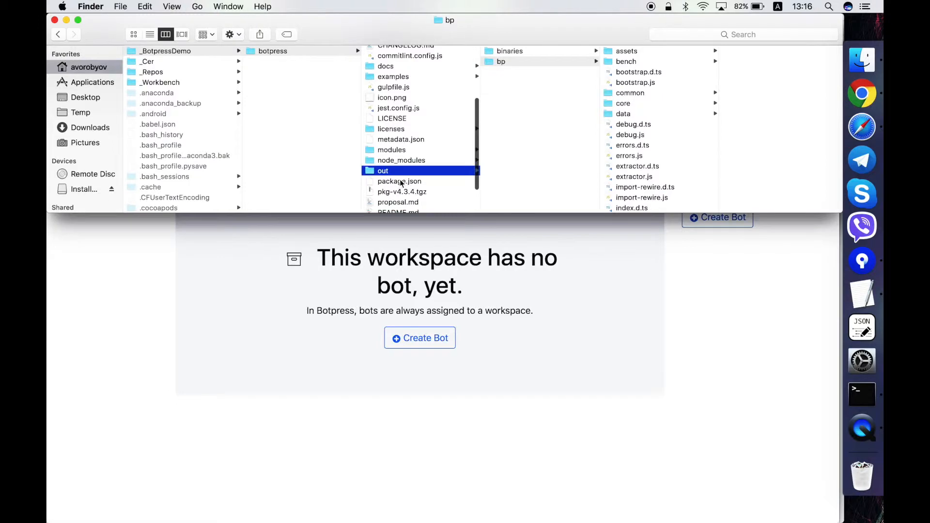
pyautogui.rightClick(398, 181)
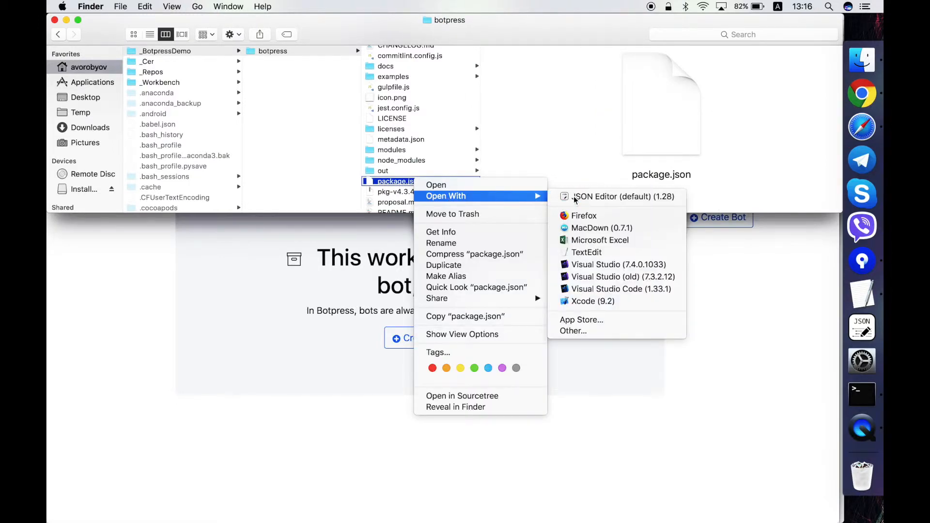
# Step: View package.json in JSON Editor with the scripts object expanded to the build entry
pyautogui.click(623, 197)
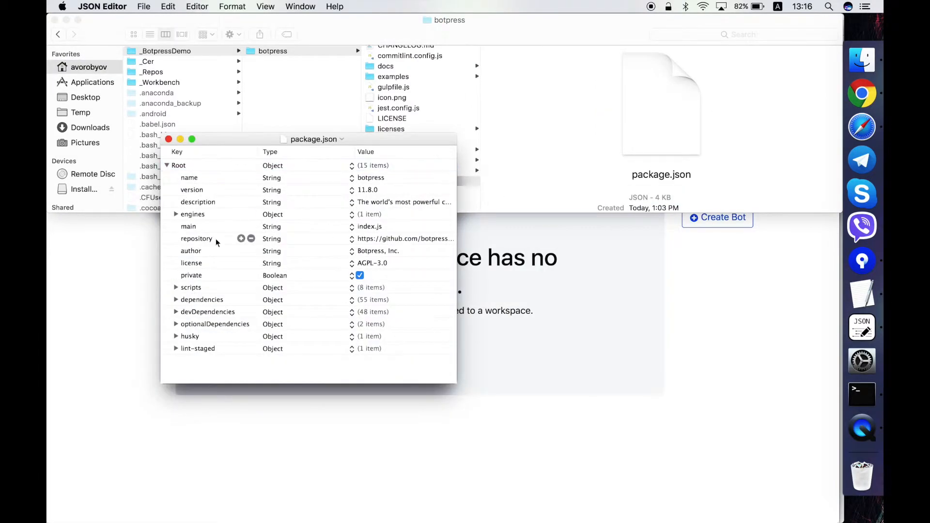
pyautogui.click(176, 287)
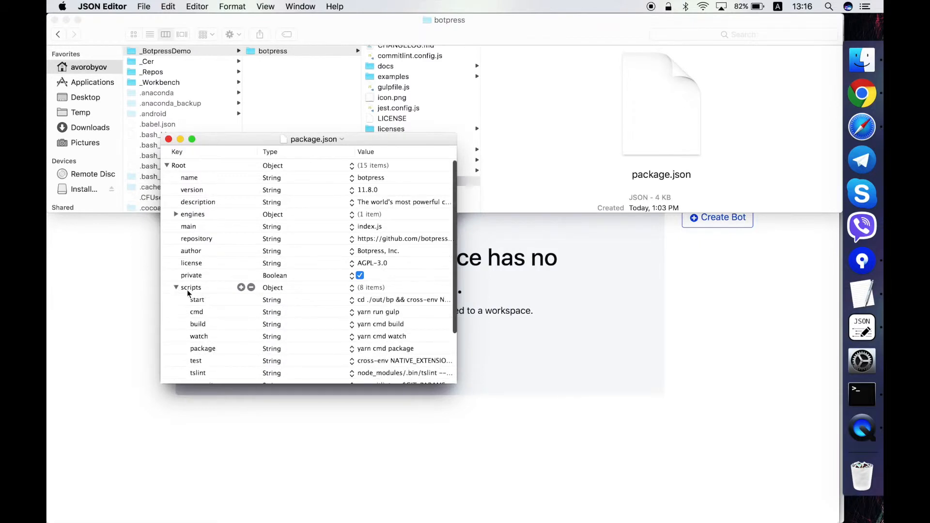
pyautogui.scroll(-3)
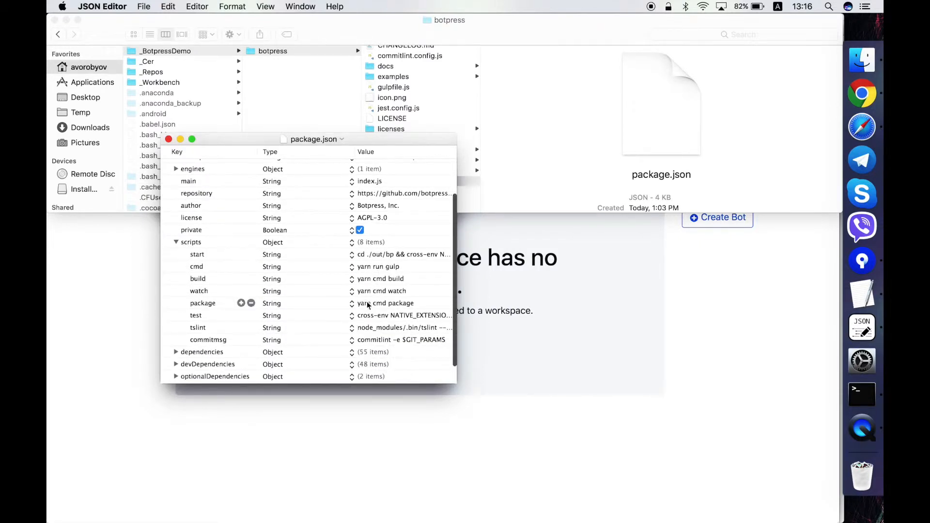
pyautogui.click(198, 279)
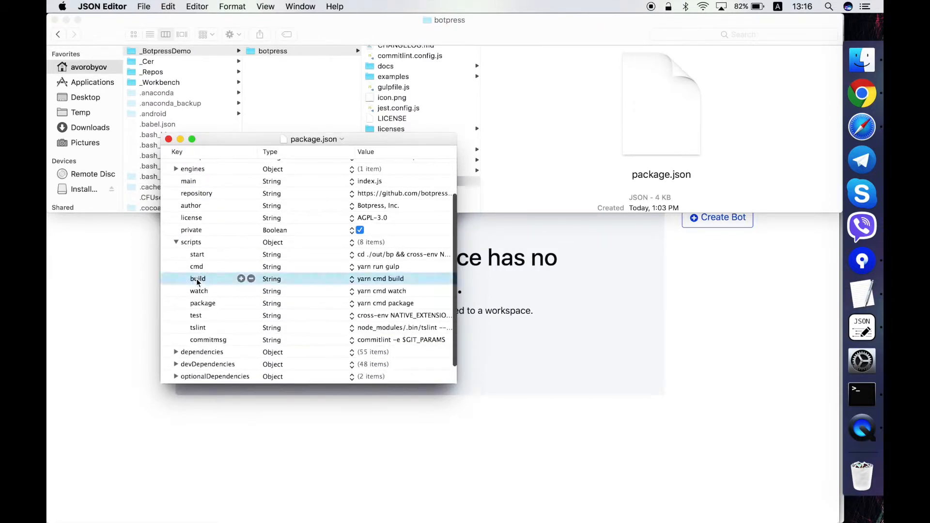
pyautogui.moveTo(372, 284)
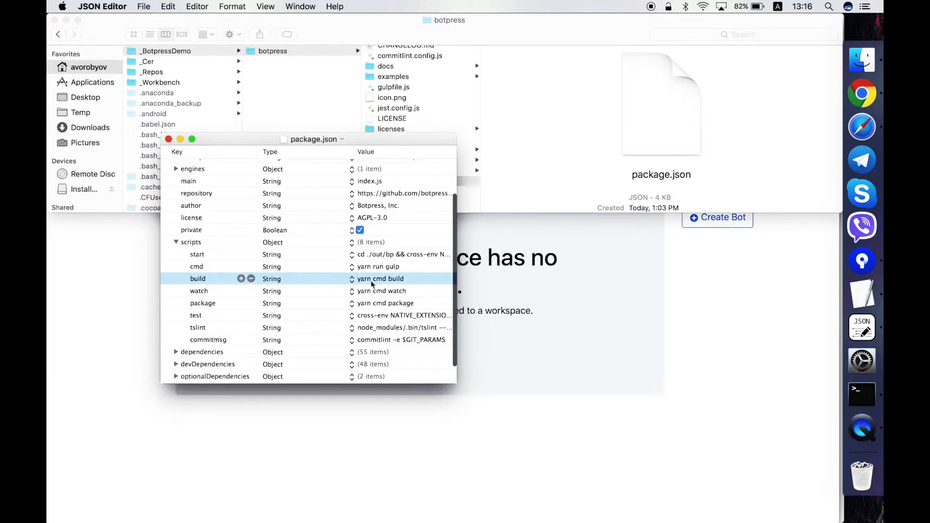
pyautogui.moveTo(258, 315)
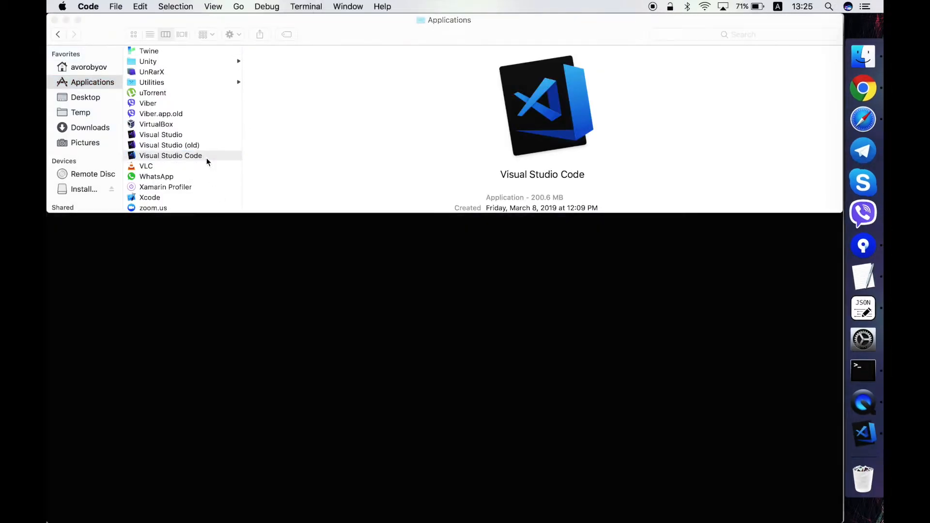
# Step: Open the botpress folder as the VS Code workspace via File > Open
pyautogui.click(116, 6)
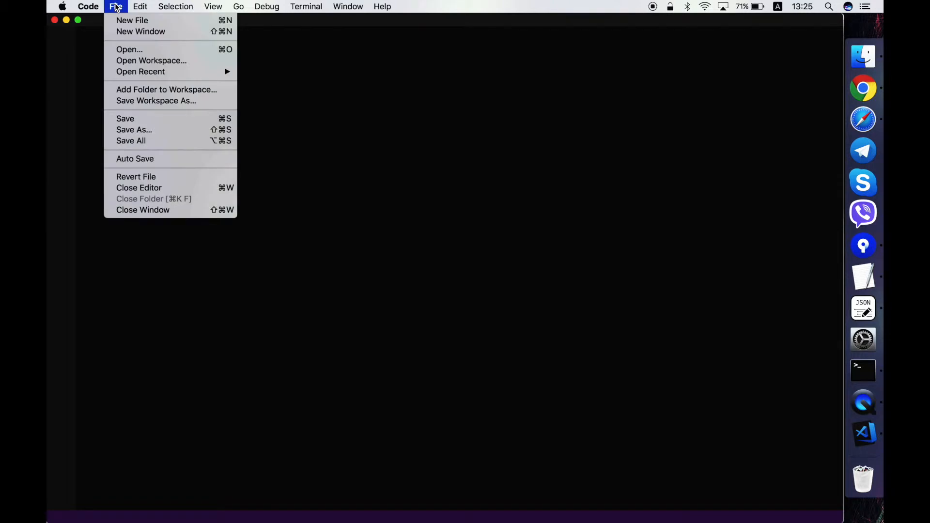
pyautogui.click(316, 131)
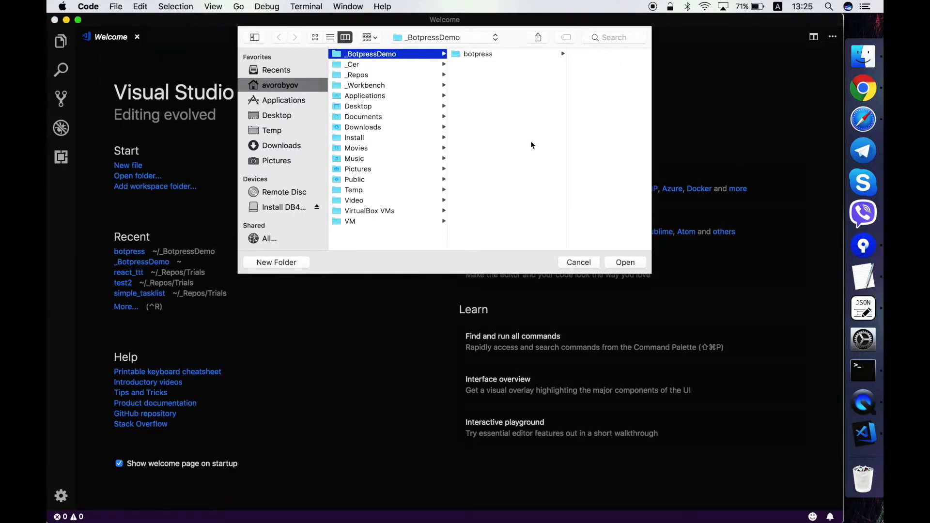
pyautogui.click(577, 263)
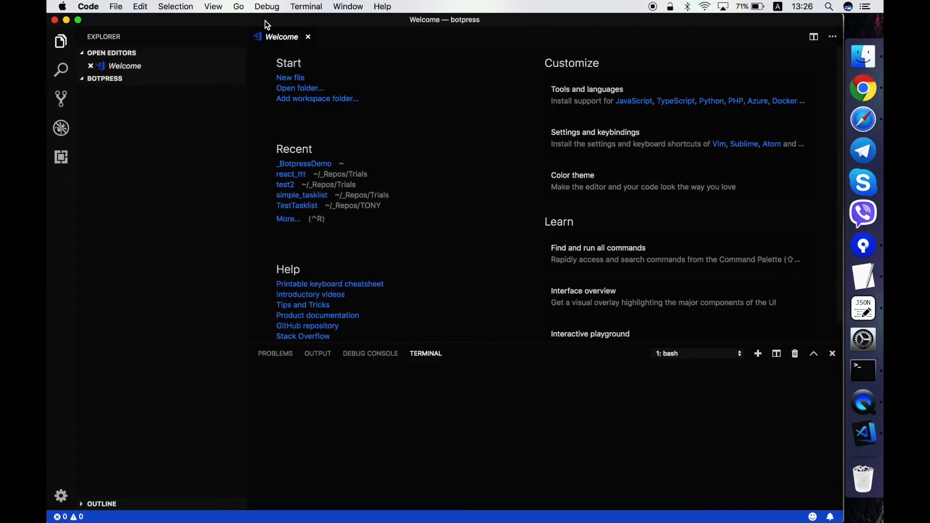
pyautogui.click(267, 7)
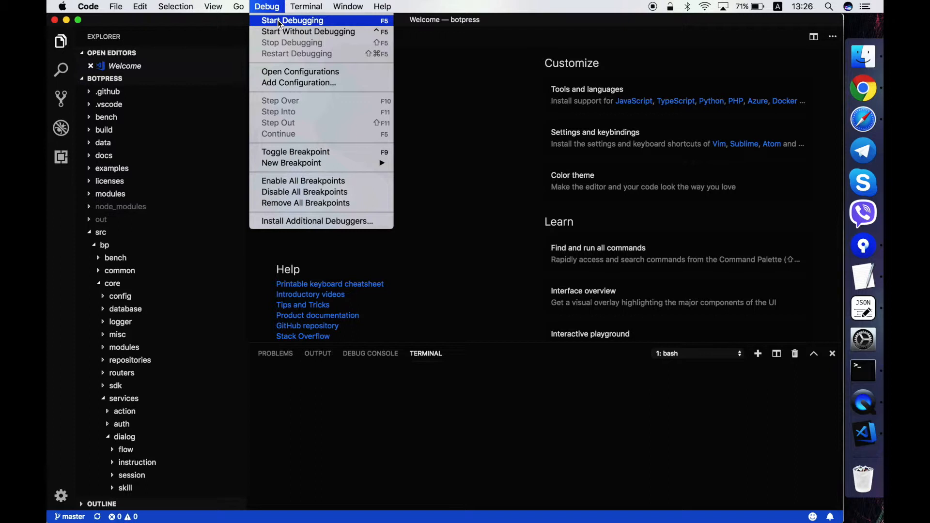
# Step: Start the Debug App session so Botpress reports ready at localhost:3001
pyautogui.click(292, 20)
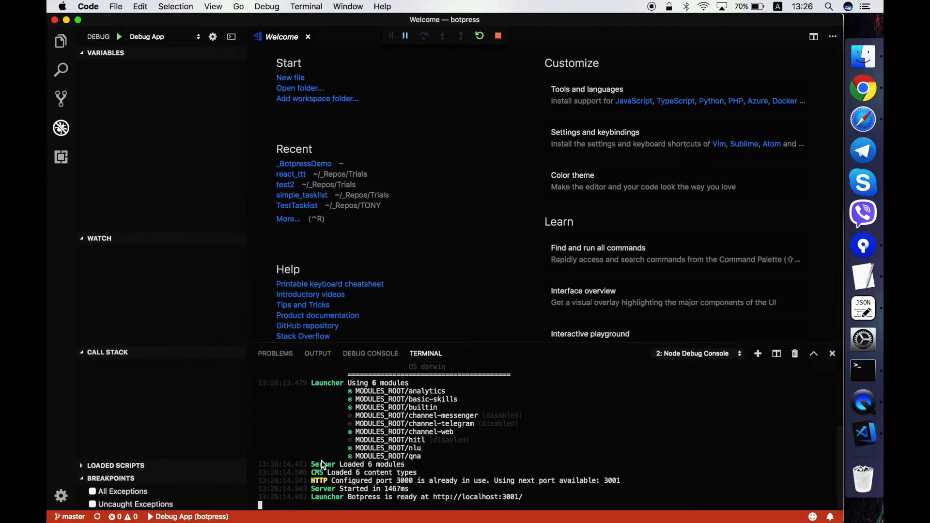
pyautogui.moveTo(303, 240)
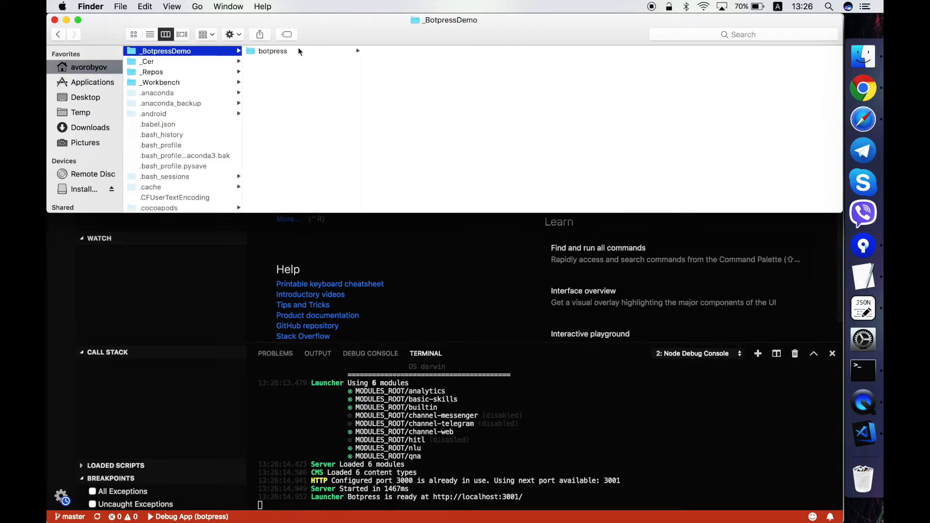
pyautogui.click(272, 51)
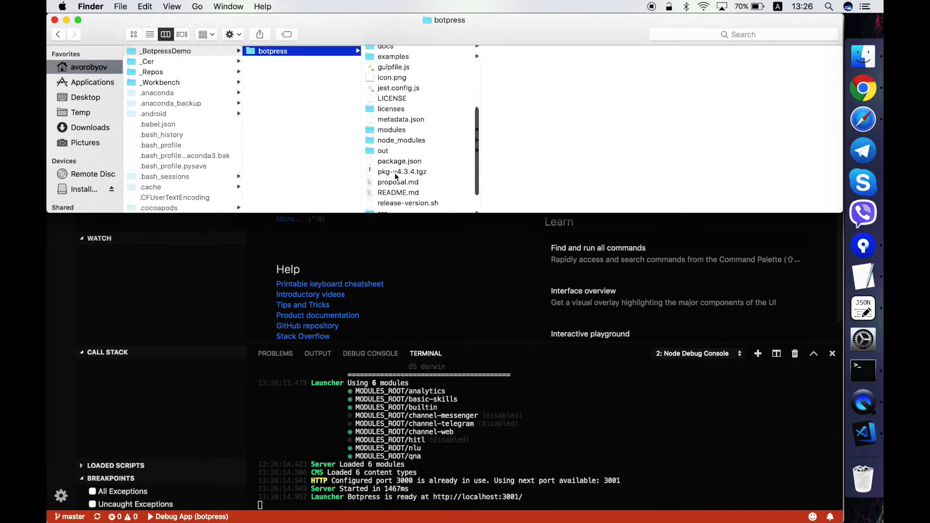
pyautogui.click(383, 150)
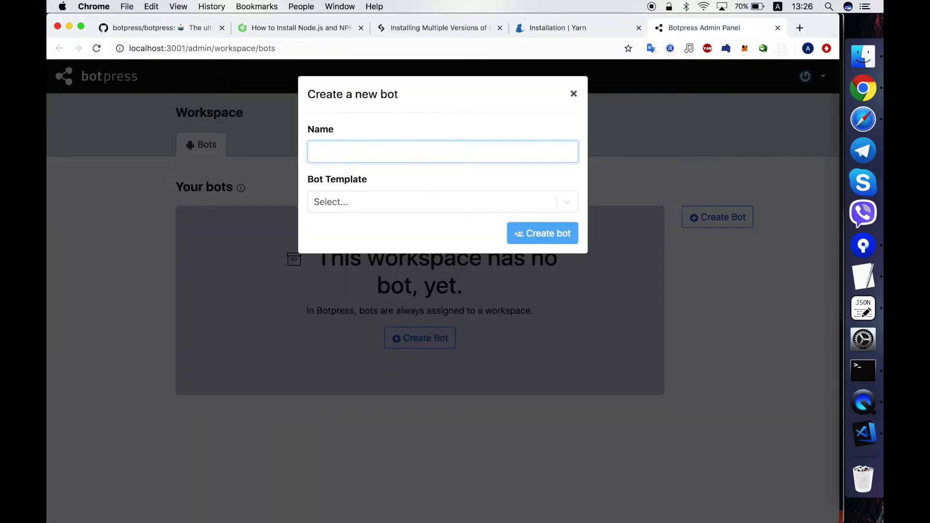
# Step: Name the new bot bot_1 and choose the Welcome Bot template
pyautogui.click(442, 202)
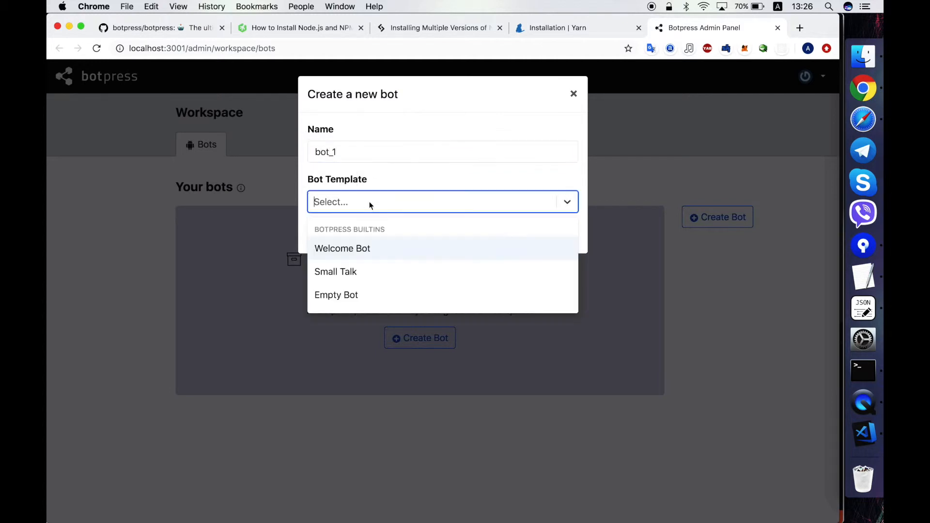
pyautogui.click(343, 248)
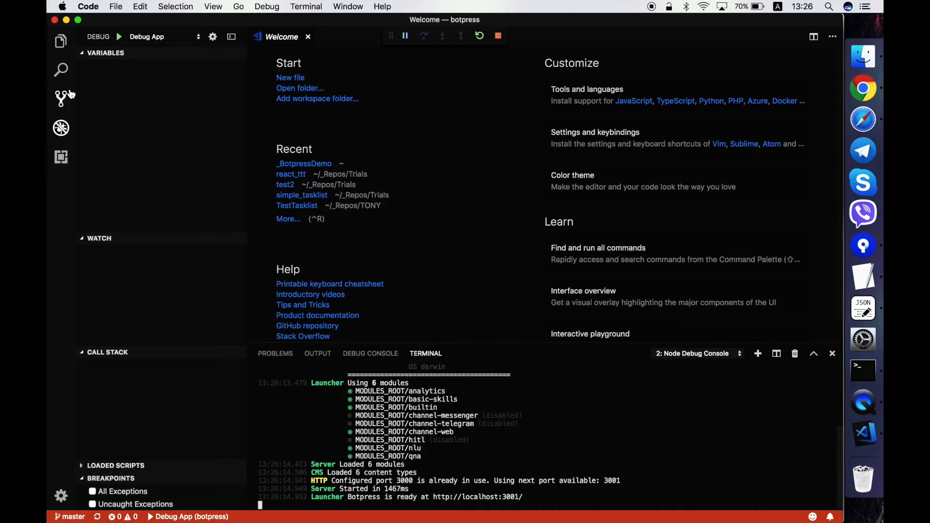
# Step: Search for dialogengine, open api.ts and jump to the dialog-engine.ts source
pyautogui.click(61, 70)
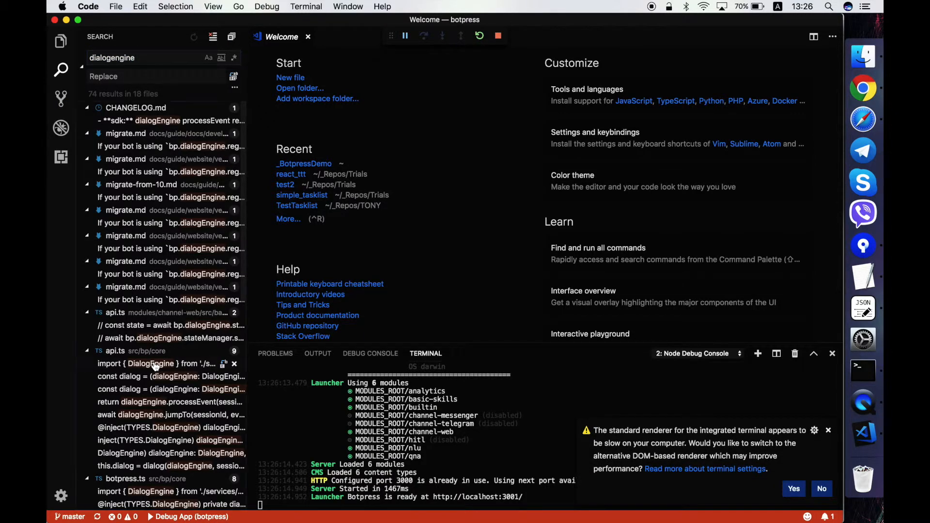
pyautogui.click(172, 363)
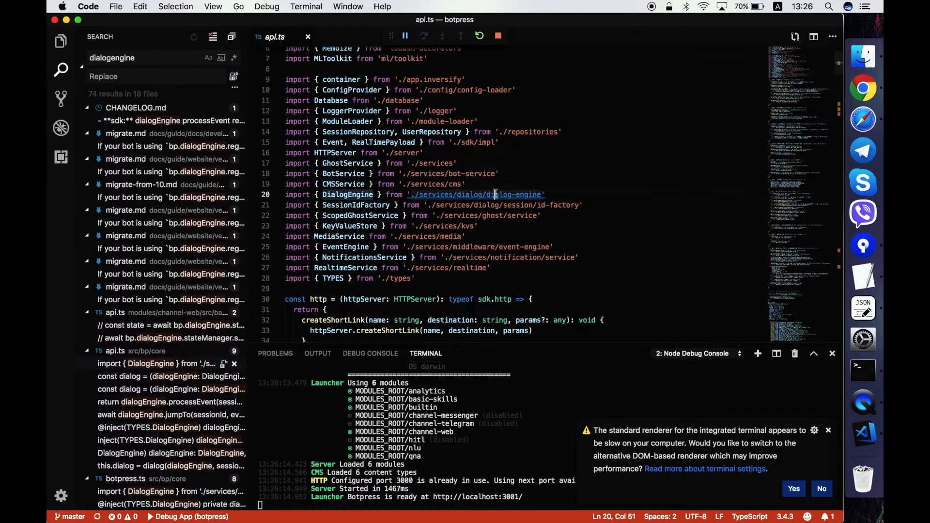
pyautogui.click(475, 195)
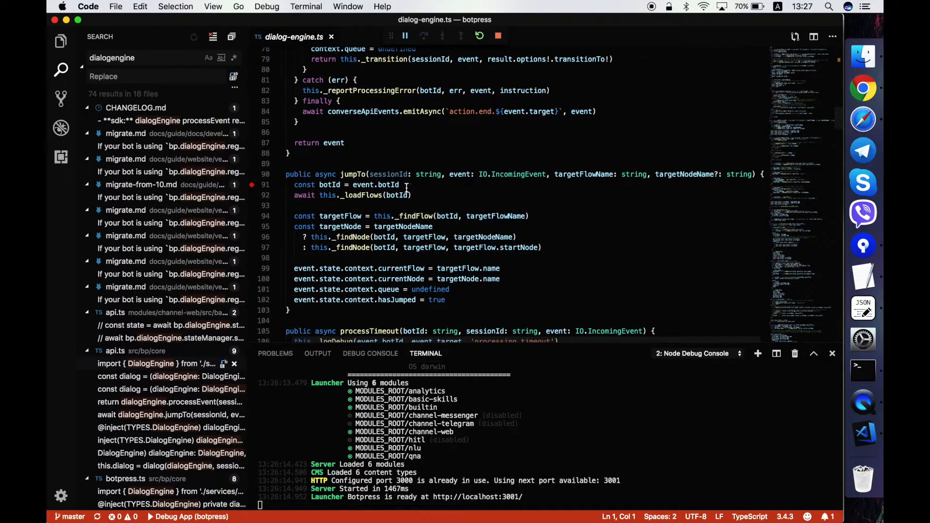
pyautogui.moveTo(585, 191)
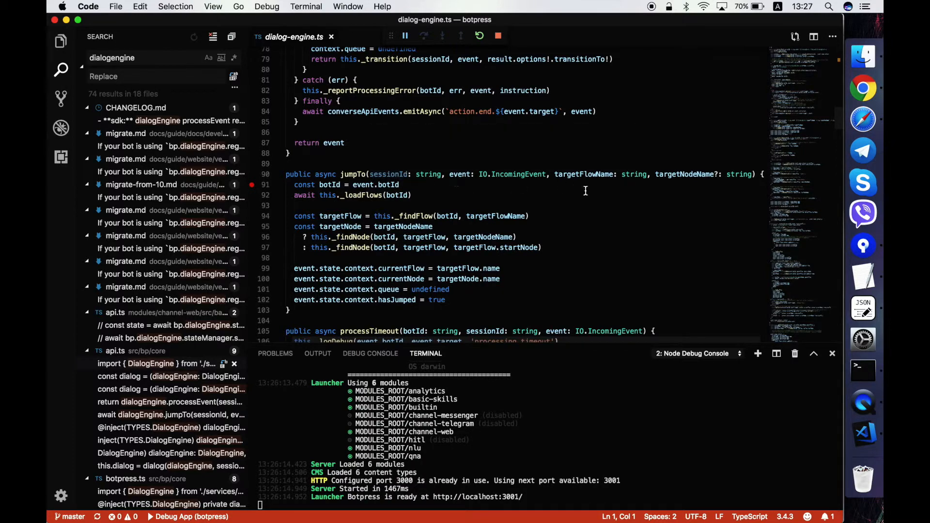
# Step: Scroll through dialog-engine.ts and place breakpoints, including inside jumpTo
pyautogui.scroll(-3)
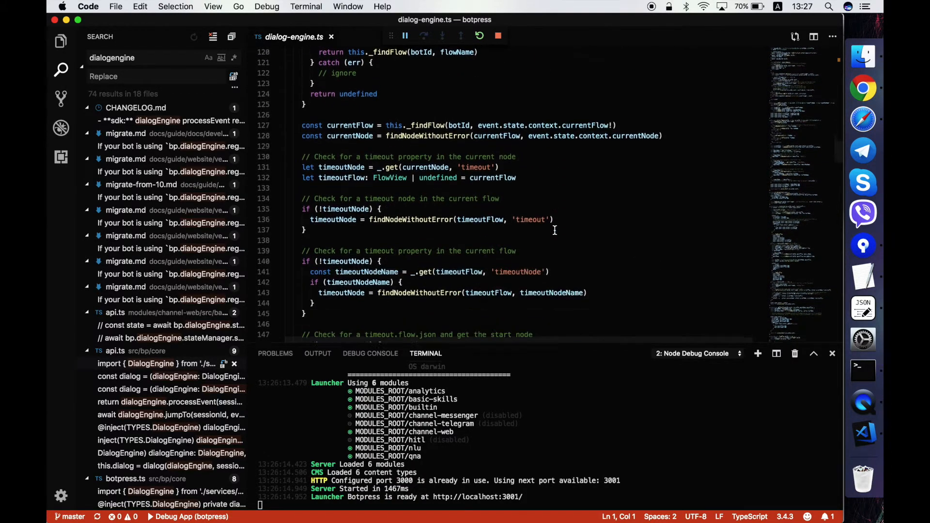
pyautogui.scroll(-3)
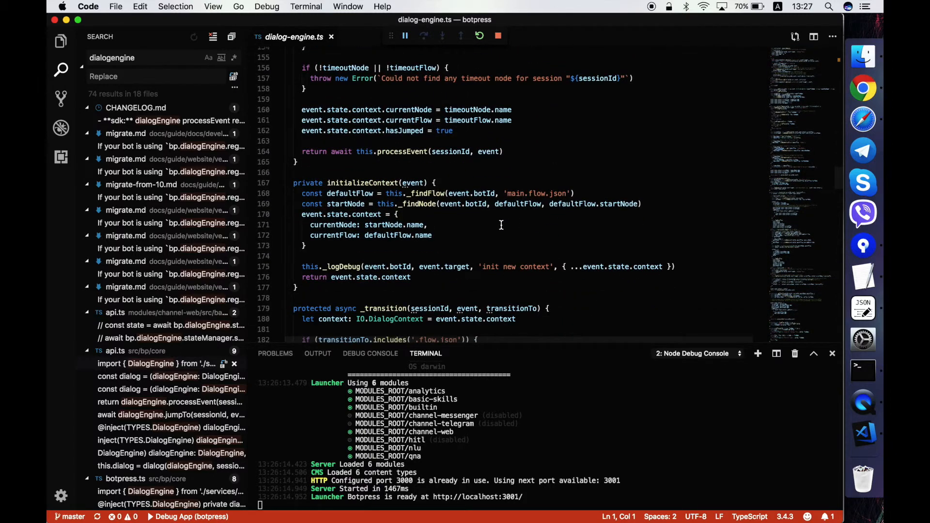
pyautogui.scroll(-3)
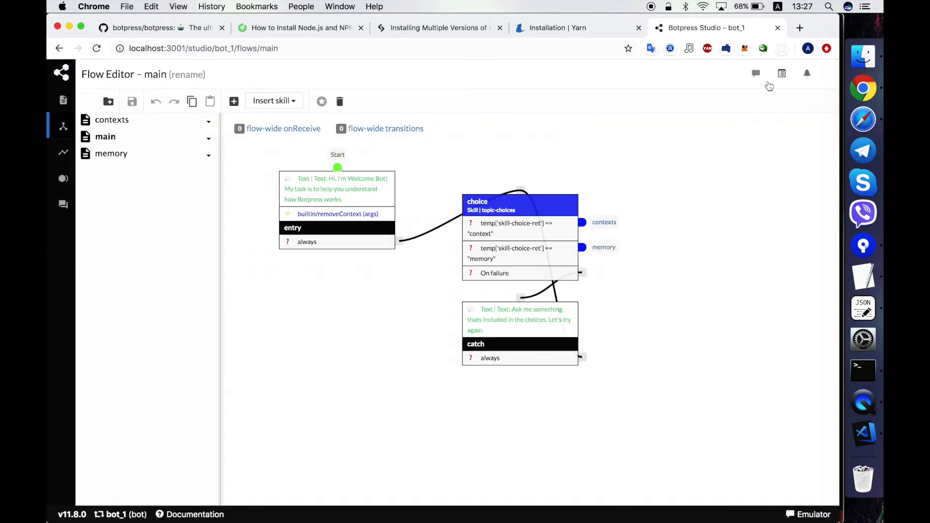
# Step: Open bot_1's chat emulator so the _transition breakpoint in dialog-engine.ts is hit
pyautogui.click(782, 73)
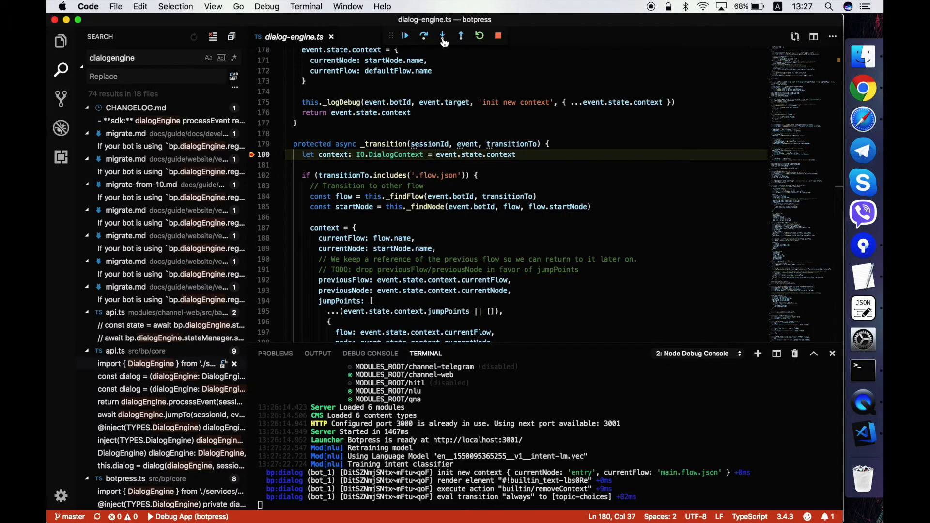
# Step: Step over within _transition until paused at the parent-node else-if branch
pyautogui.click(442, 35)
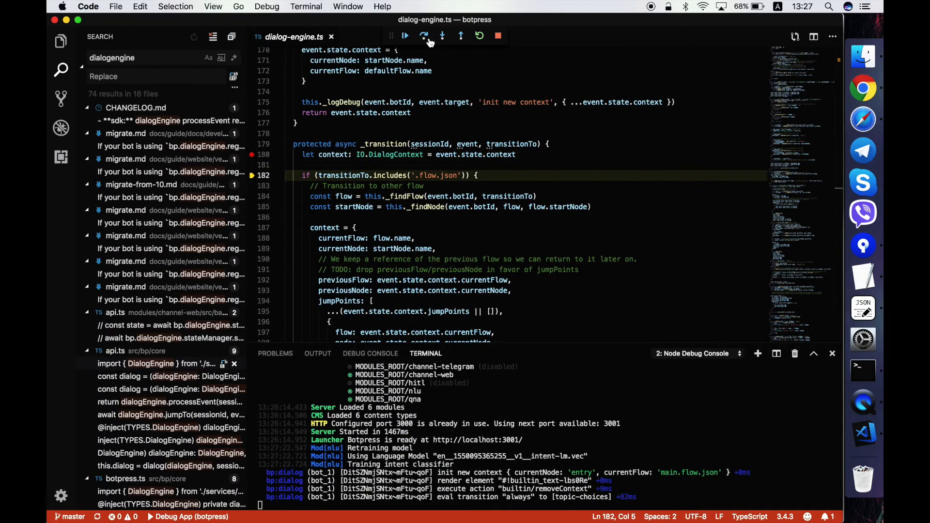
pyautogui.scroll(-3)
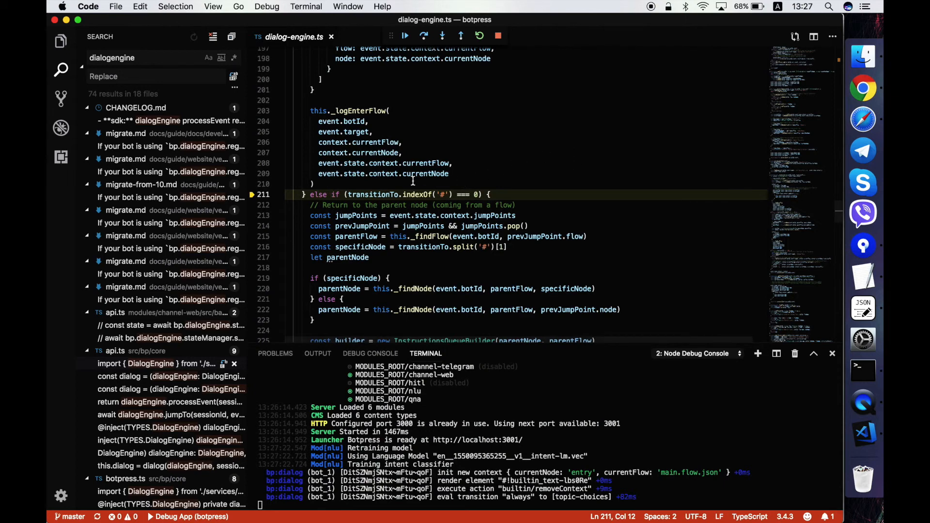